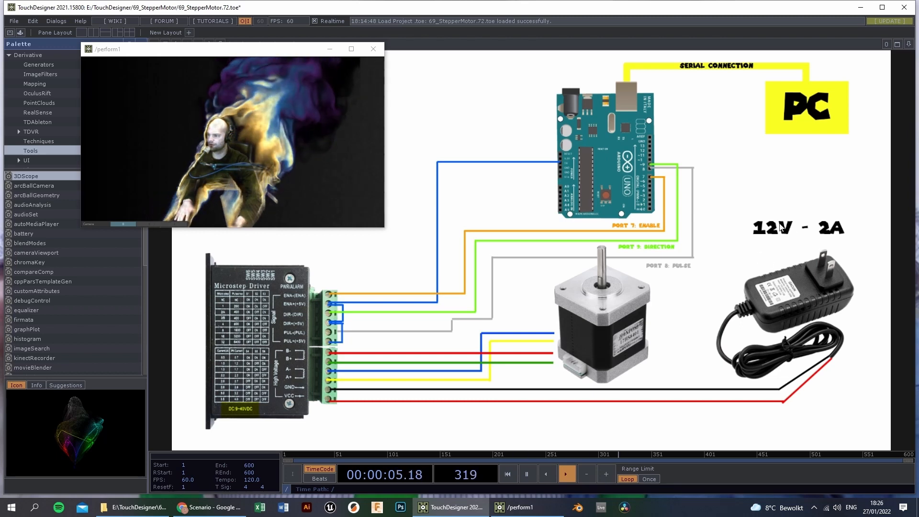
{"action": "mouse_move", "coordinate": [604, 368]}
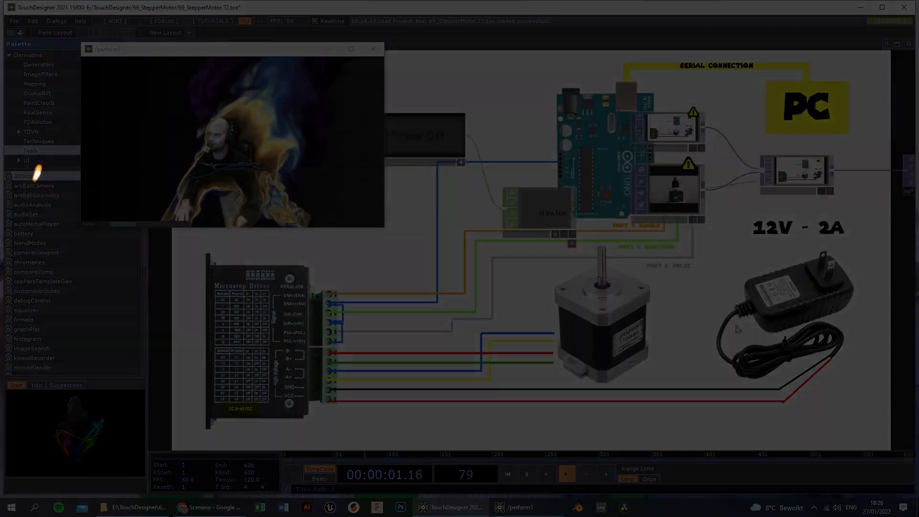
Select COM5 as the panel's serial port and switch the serial connection on.
{"action": "left_click", "coordinate": [565, 473]}
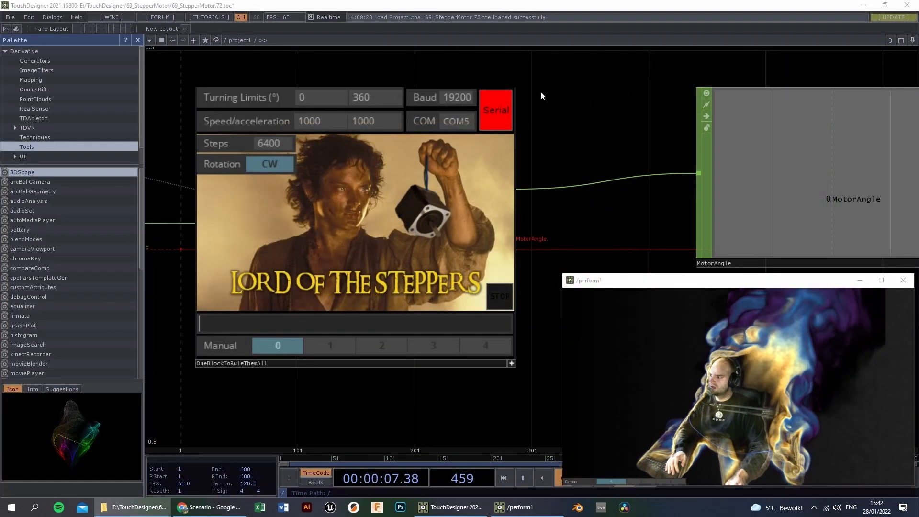
{"action": "mouse_move", "coordinate": [271, 227]}
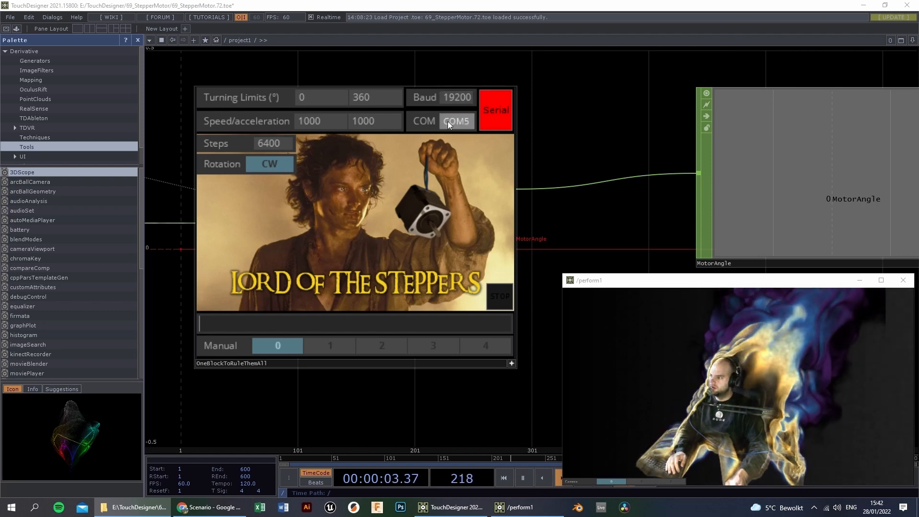
{"action": "left_click", "coordinate": [456, 121]}
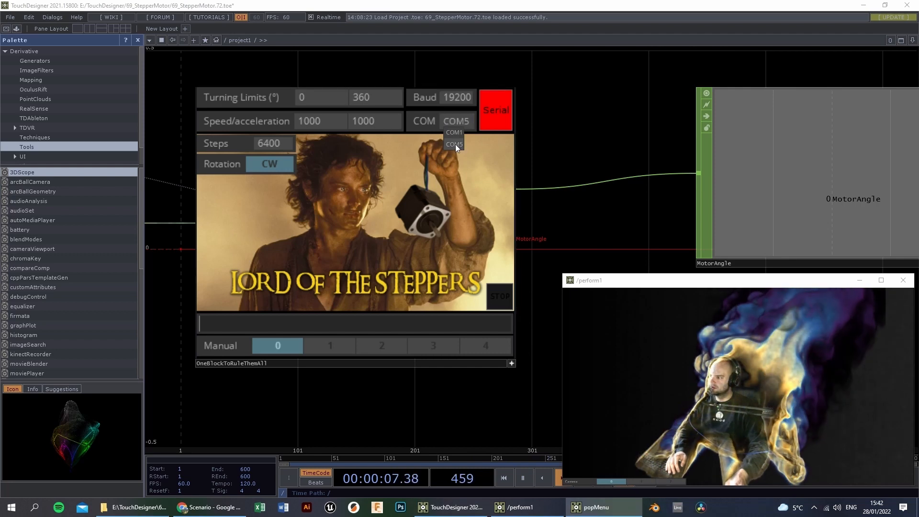
{"action": "left_click", "coordinate": [454, 143]}
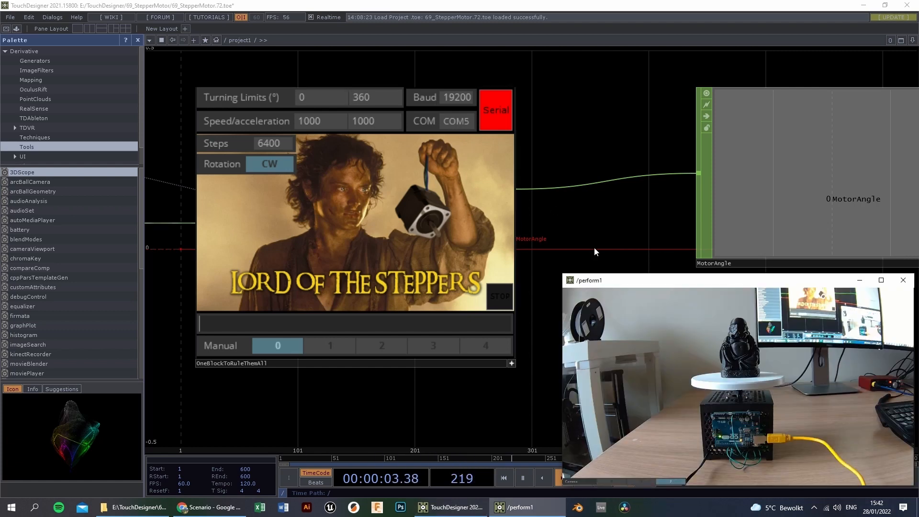
{"action": "left_click", "coordinate": [495, 110]}
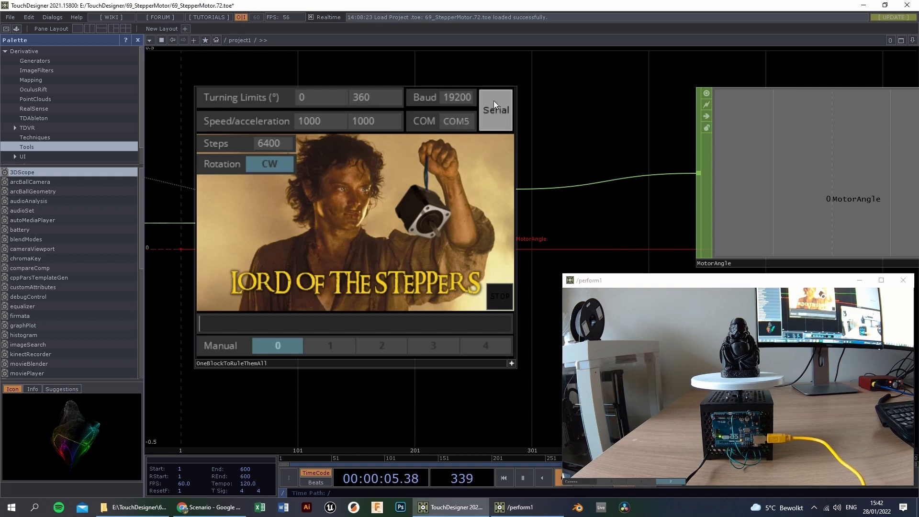
{"action": "left_click", "coordinate": [495, 110]}
{"action": "type", "text": "90"}
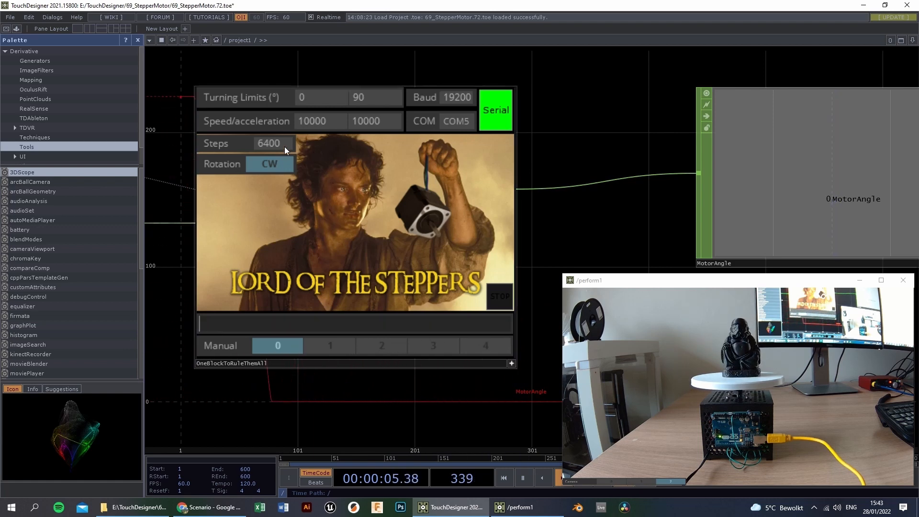
Toggle the panel's Rotation switch to counter-clockwise (CCW).
{"action": "left_click", "coordinate": [269, 164]}
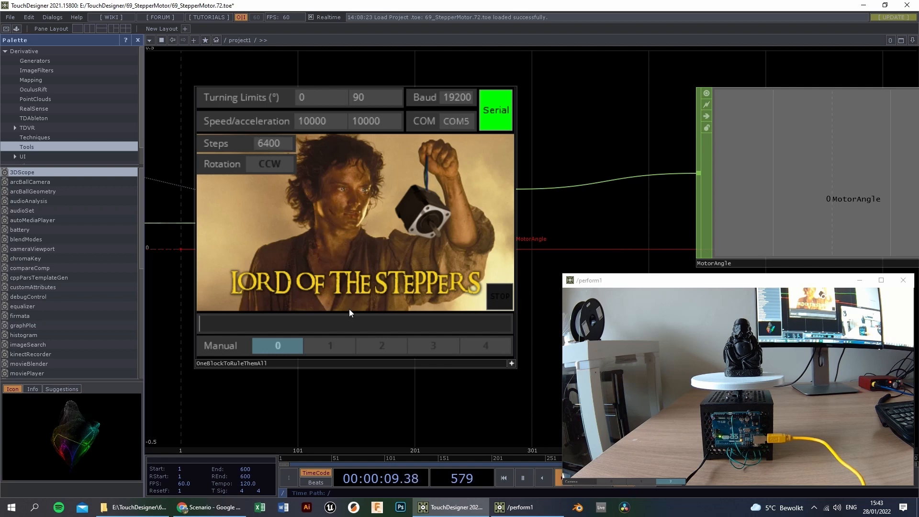
Run the motor in CteSpeed mode at speed 1, reverse rotation, then stop it.
{"action": "left_click", "coordinate": [329, 345]}
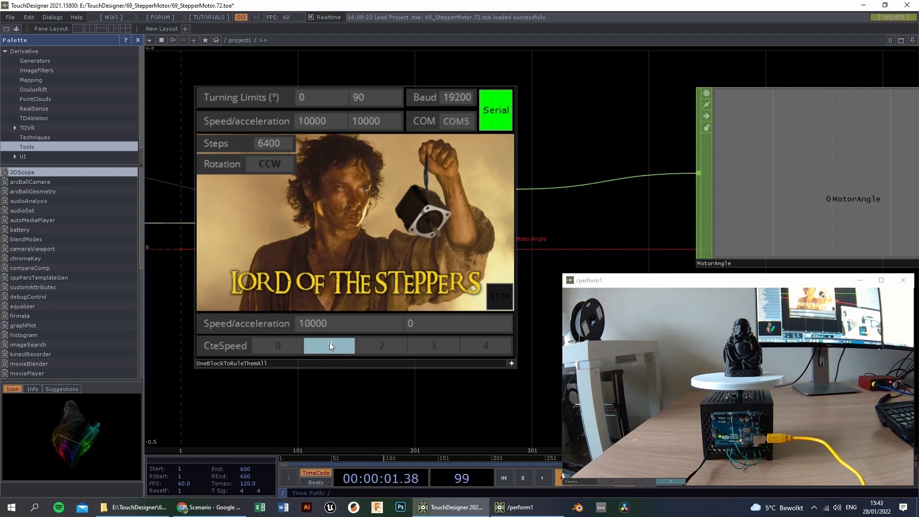
{"action": "left_click", "coordinate": [329, 345]}
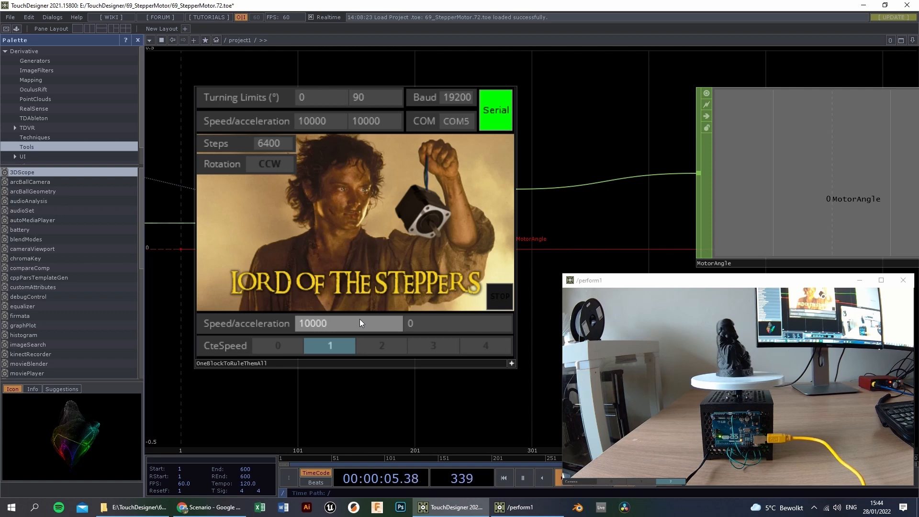
{"action": "mouse_move", "coordinate": [272, 159]}
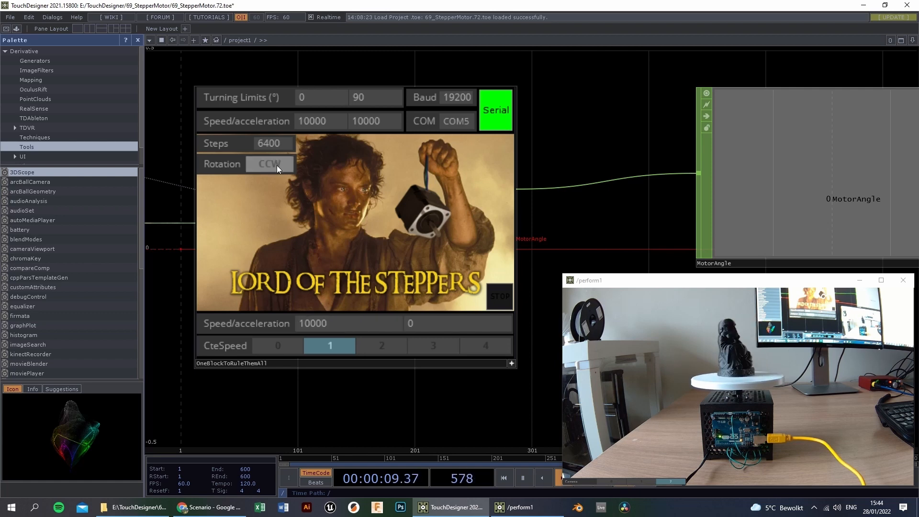
{"action": "left_click", "coordinate": [269, 164]}
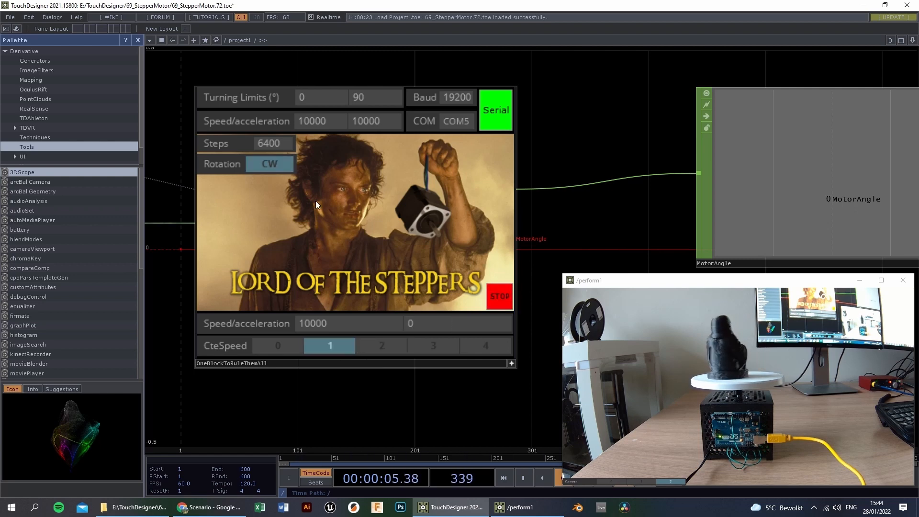
{"action": "left_click", "coordinate": [269, 163]}
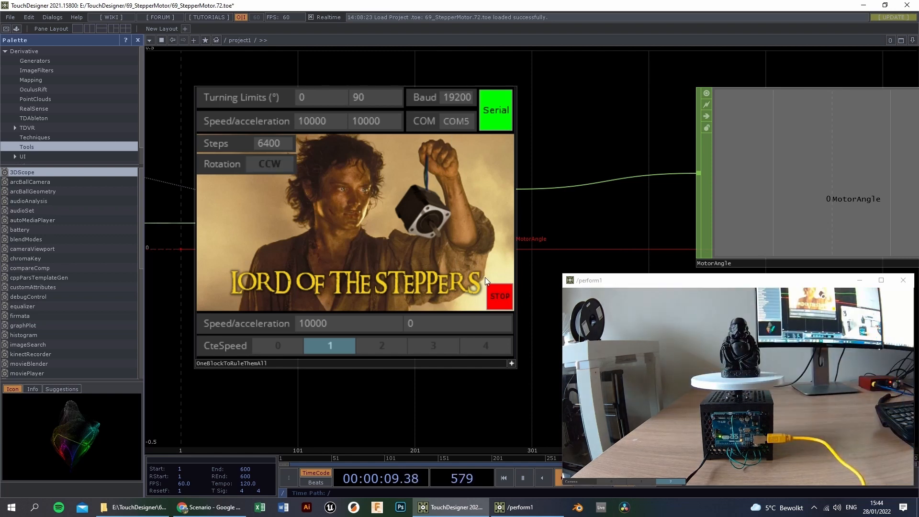
{"action": "left_click", "coordinate": [381, 345]}
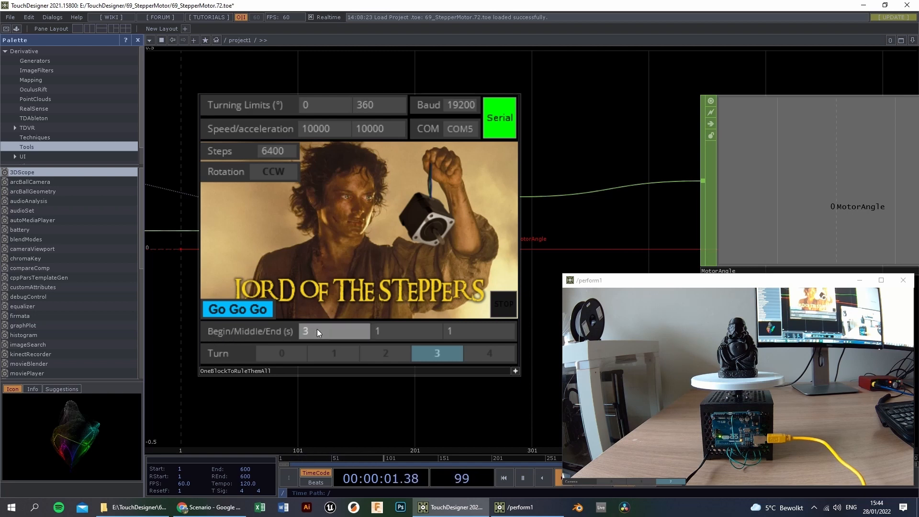
{"action": "mouse_move", "coordinate": [326, 104]}
{"action": "type", "text": "6"}
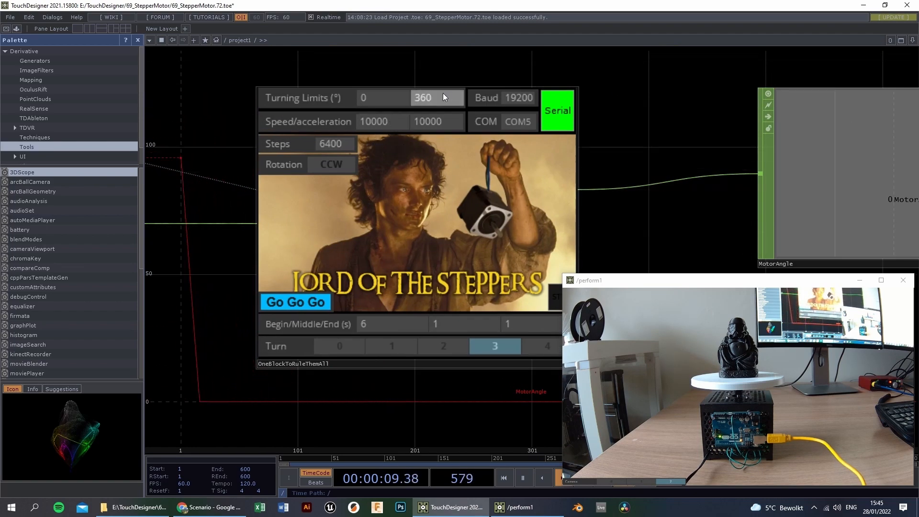
Change a Lord of the Steppers panel setting for the 0–360, 6400-step, Turn 3 setup.
{"action": "left_click", "coordinate": [331, 164]}
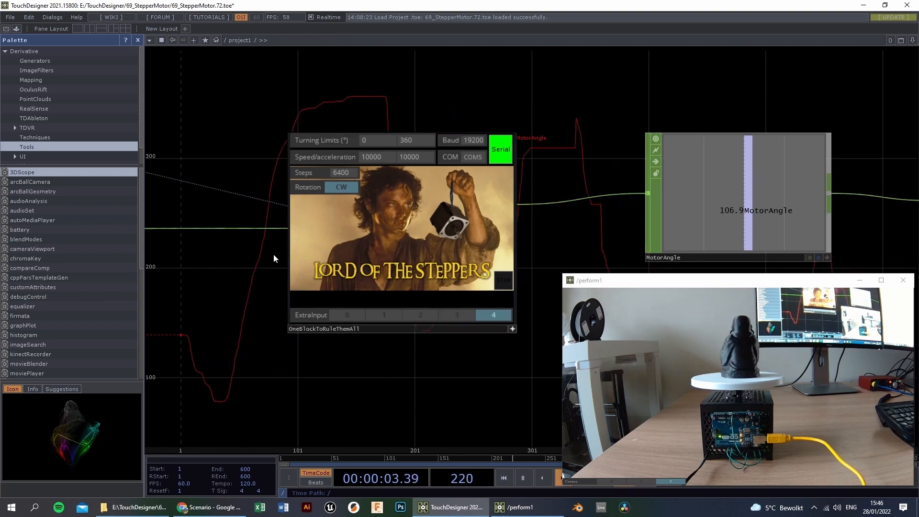
Double-click in the panel while the CW-rotating motor's MotorAngle reads 106.9.
{"action": "double_click", "coordinate": [323, 328]}
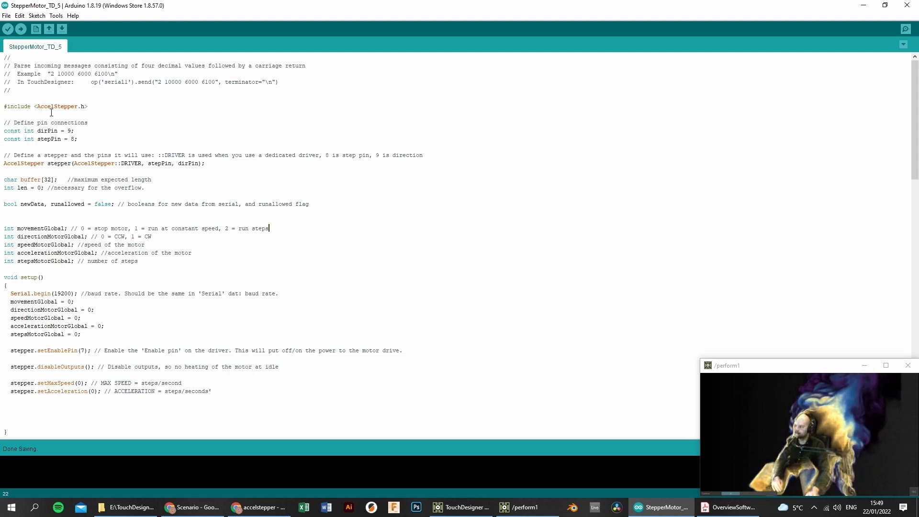
Highlight the AccelStepper library name and the AccelStepper::DRIVER argument in the sketch.
{"action": "double_click", "coordinate": [60, 106]}
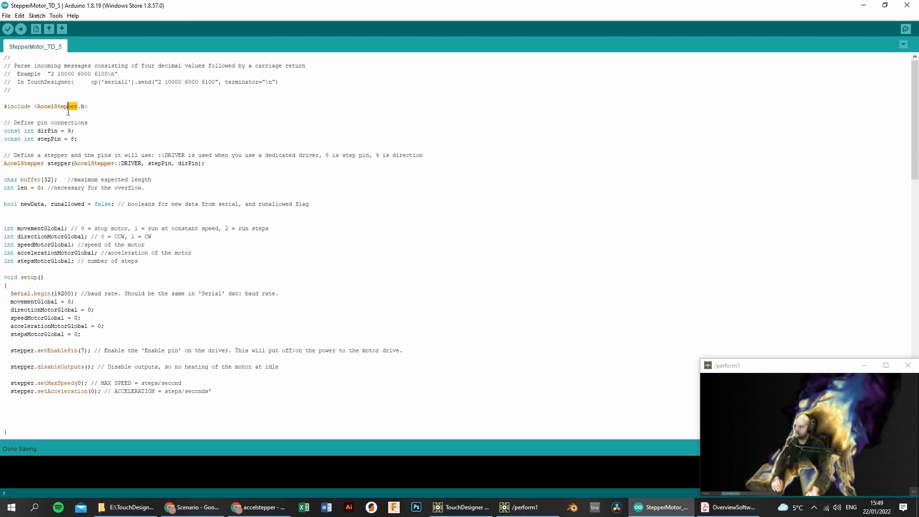
{"action": "double_click", "coordinate": [57, 106]}
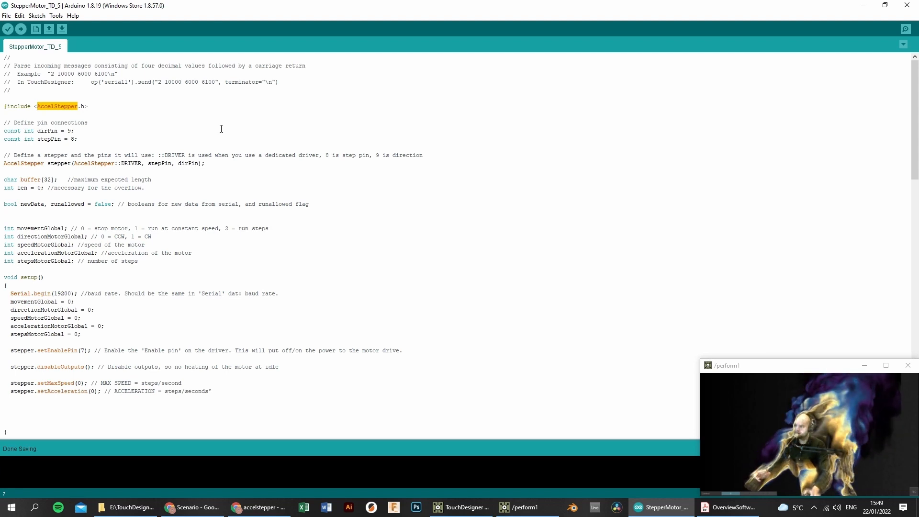
{"action": "double_click", "coordinate": [130, 164]}
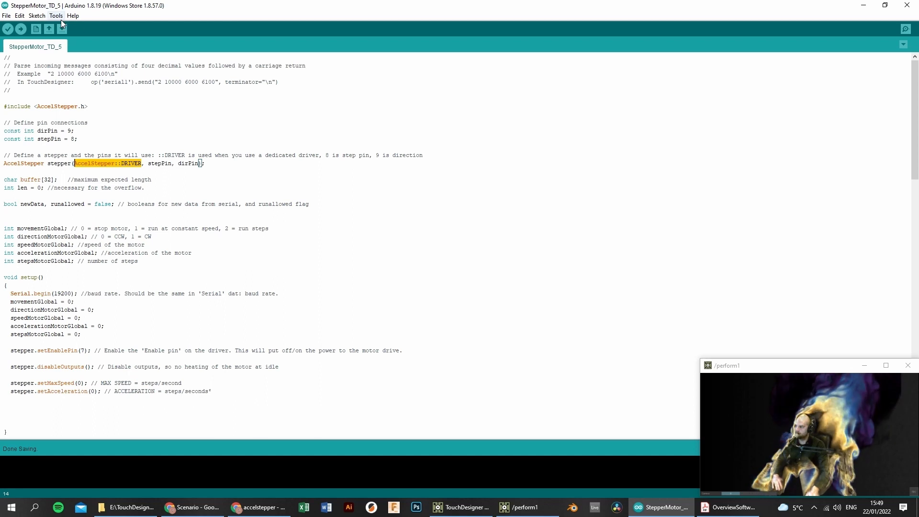
{"action": "left_click", "coordinate": [56, 15]}
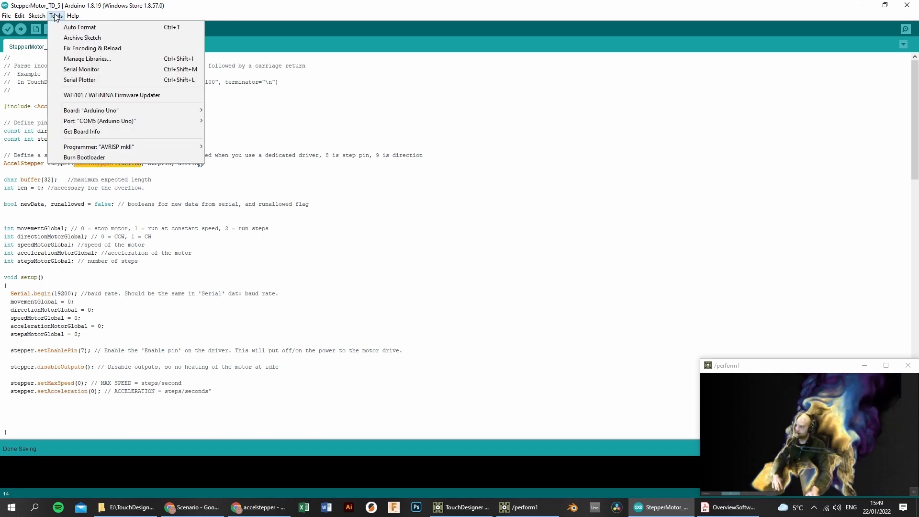
{"action": "left_click", "coordinate": [255, 133]}
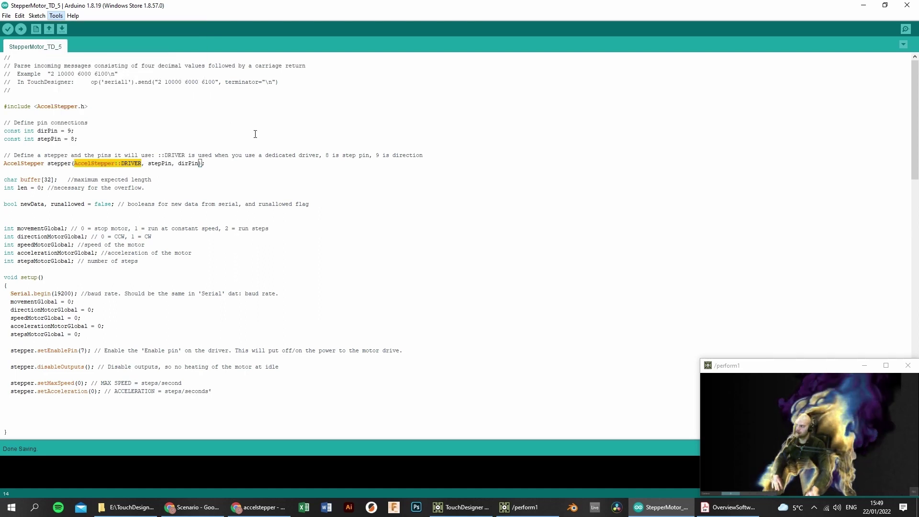
{"action": "mouse_move", "coordinate": [405, 210]}
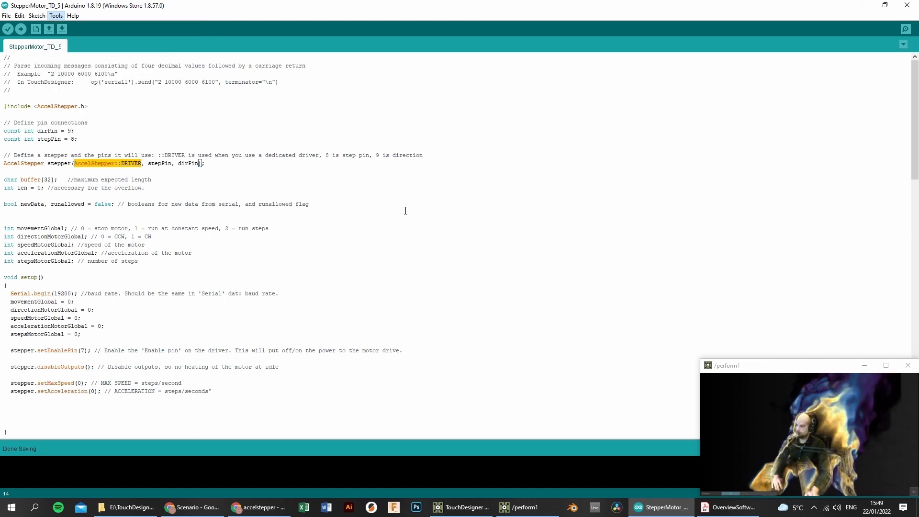
{"action": "left_click", "coordinate": [55, 15]}
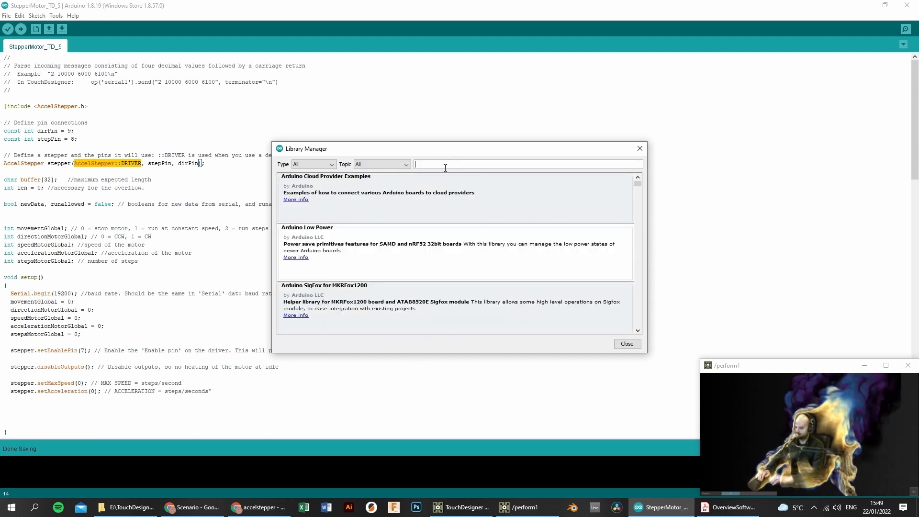
{"action": "type", "text": "accelstepper"}
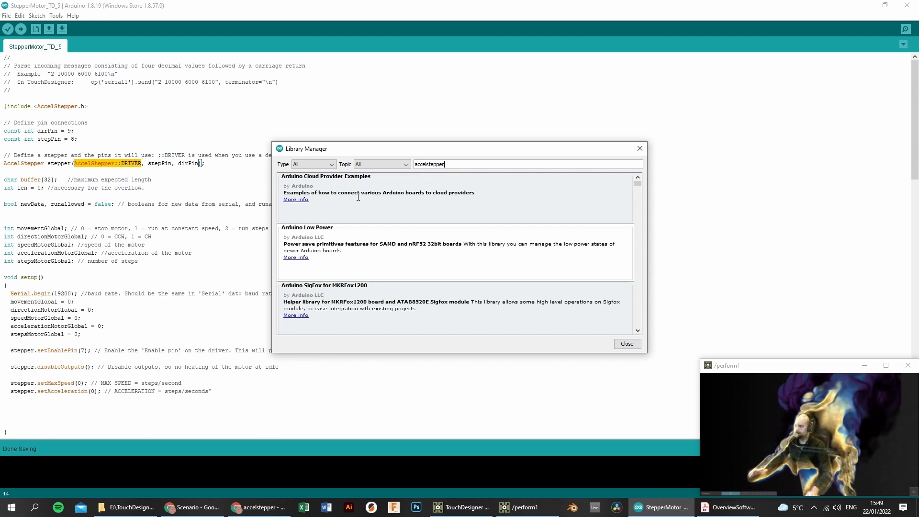
{"action": "left_click", "coordinate": [303, 218]}
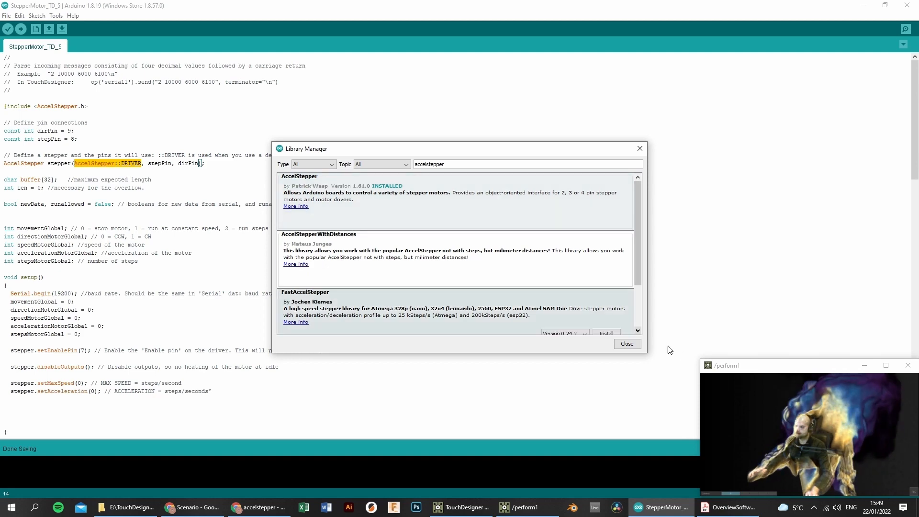
{"action": "left_click", "coordinate": [627, 344]}
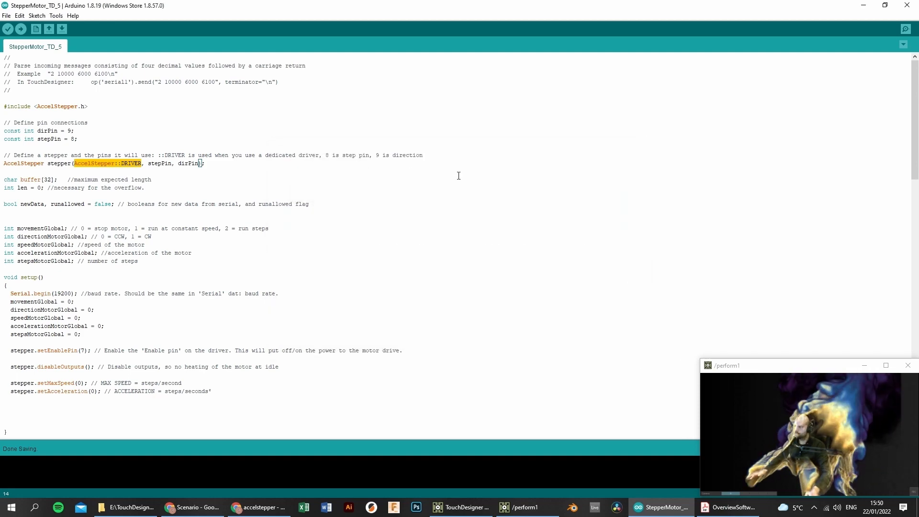
{"action": "scroll", "scroll_direction": "down", "scroll_amount": 3}
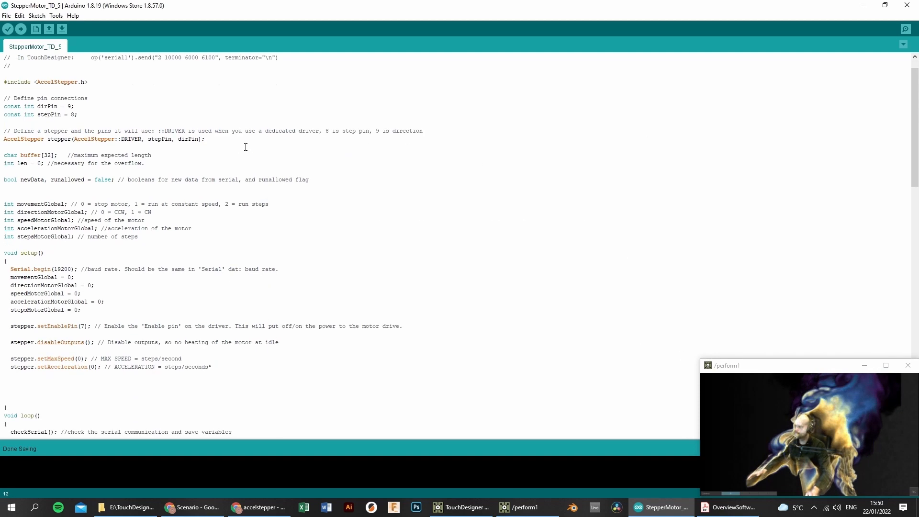
{"action": "scroll", "scroll_direction": "up", "scroll_amount": 3}
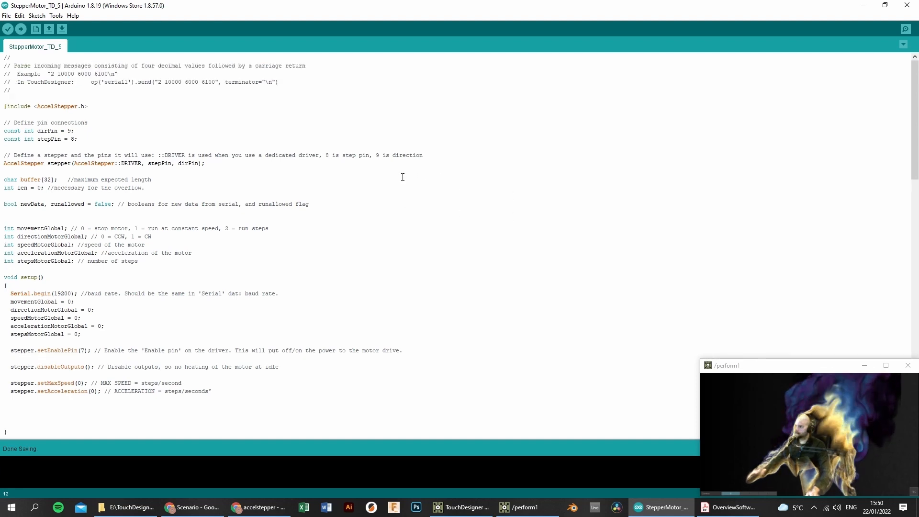
{"action": "mouse_move", "coordinate": [388, 149]}
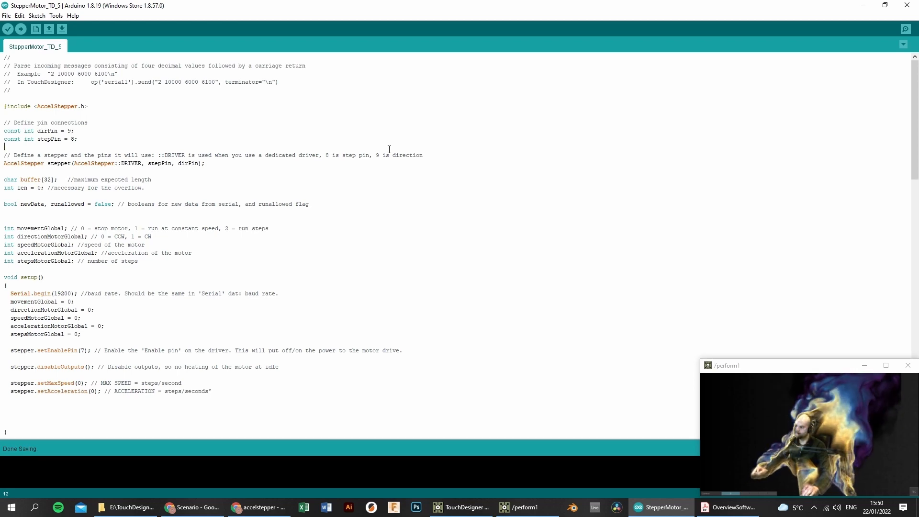
Bring OverviewSoftware.pdf forward to walk through the five serial variables.
{"action": "left_click", "coordinate": [728, 507]}
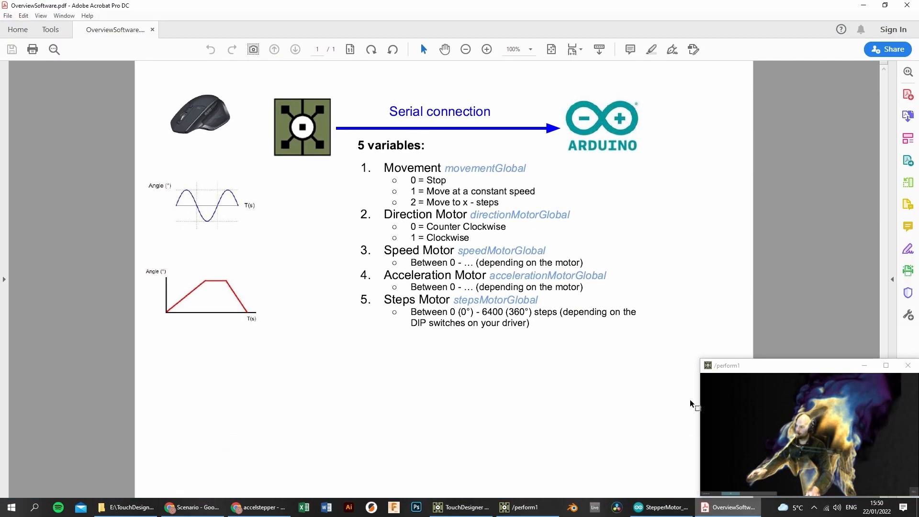
{"action": "mouse_move", "coordinate": [210, 340]}
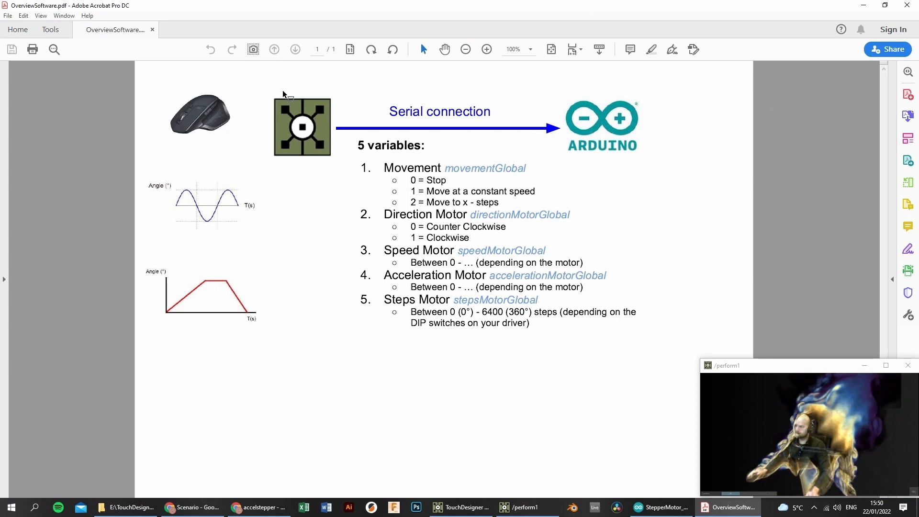
{"action": "mouse_move", "coordinate": [330, 142]}
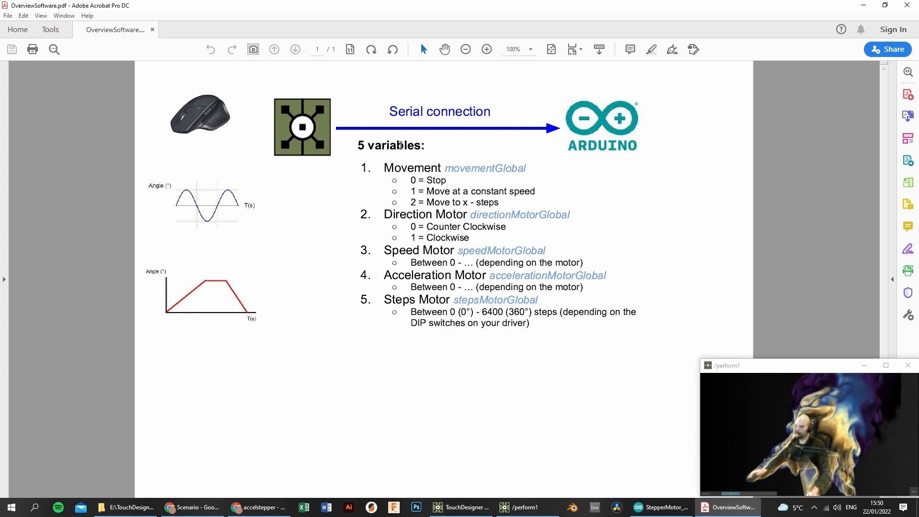
{"action": "mouse_move", "coordinate": [324, 130]}
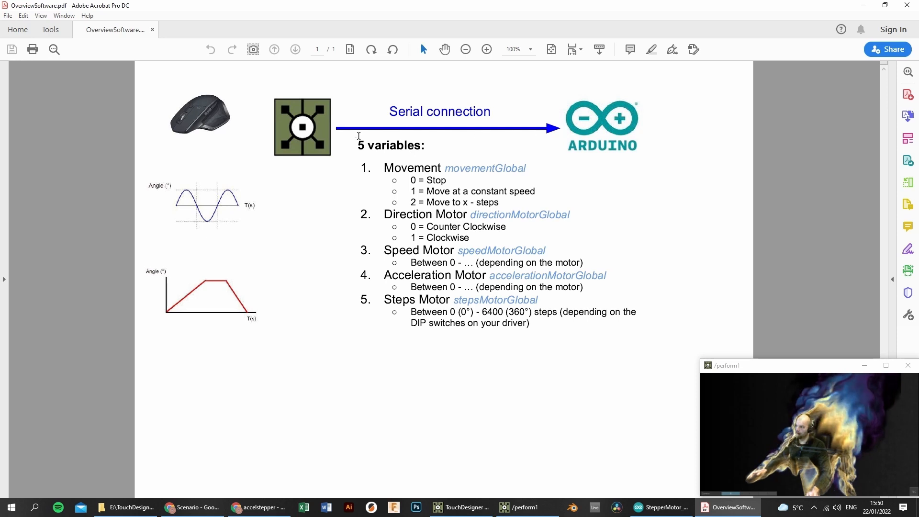
{"action": "mouse_move", "coordinate": [491, 121]}
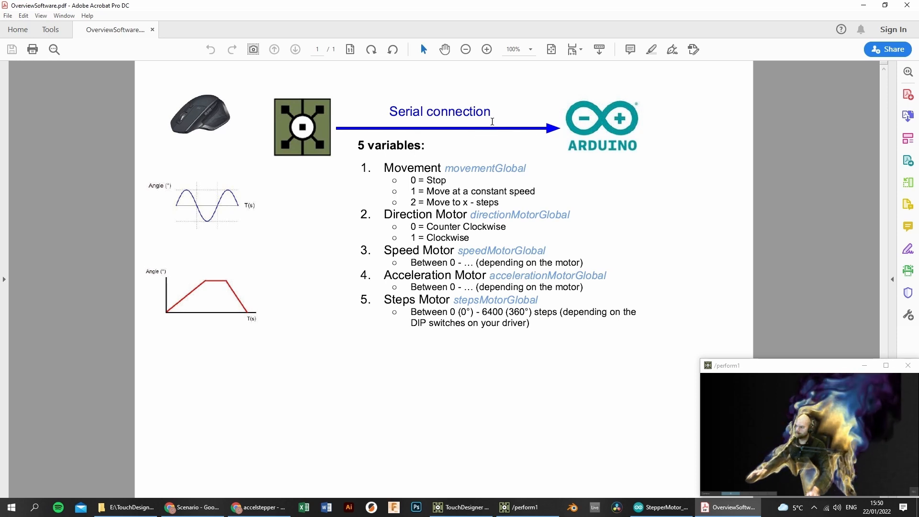
{"action": "mouse_move", "coordinate": [310, 113]}
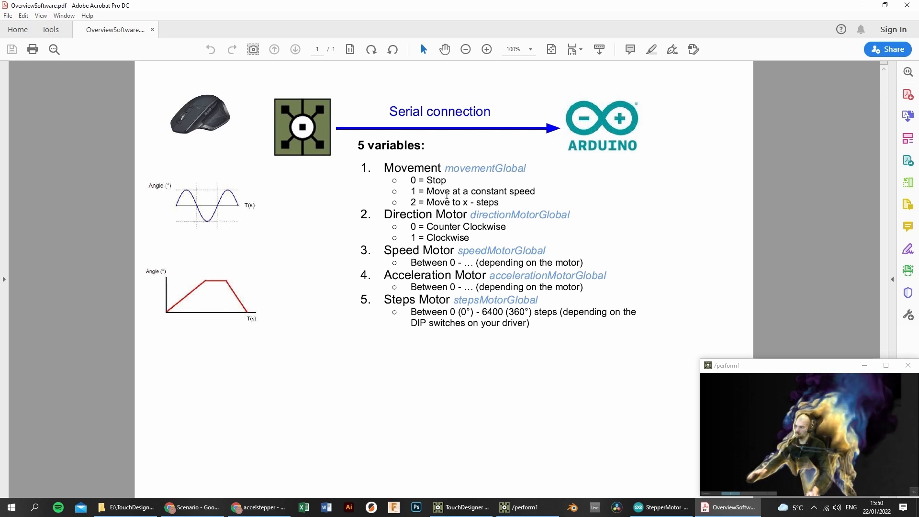
{"action": "mouse_move", "coordinate": [453, 361]}
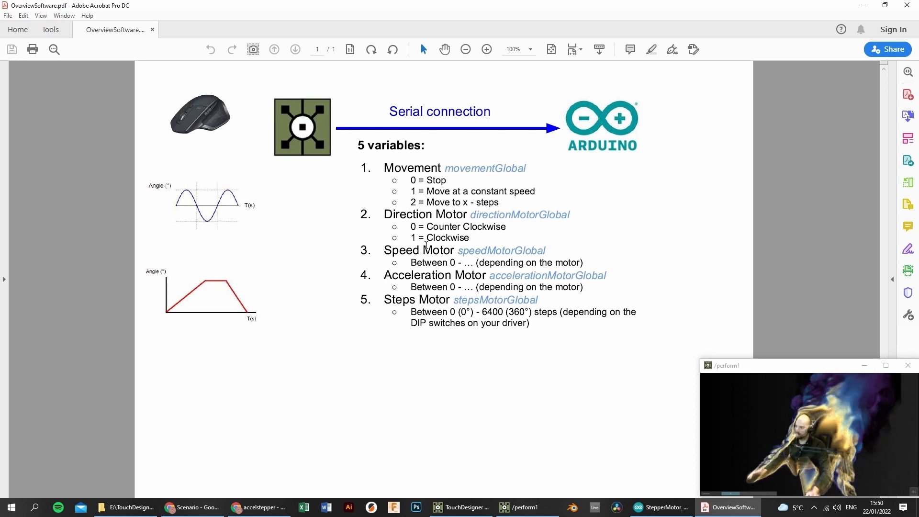
{"action": "mouse_move", "coordinate": [401, 221]}
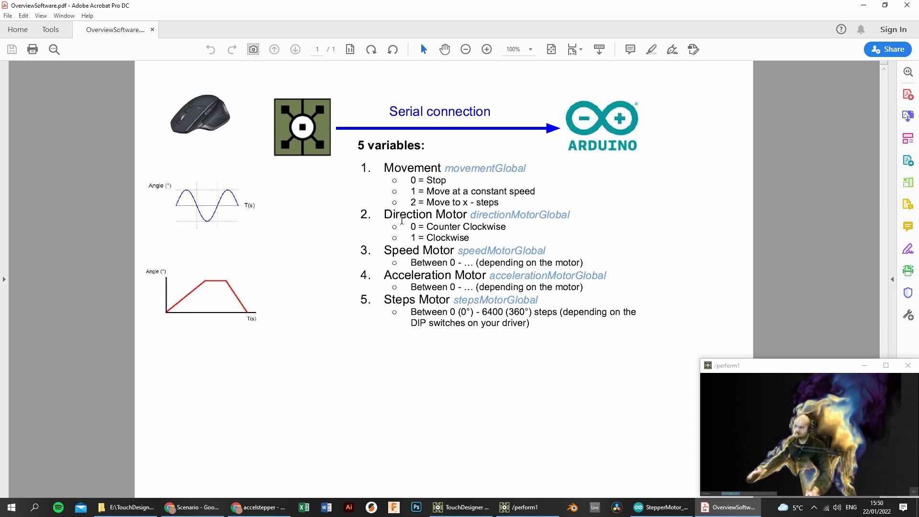
{"action": "mouse_move", "coordinate": [387, 177]}
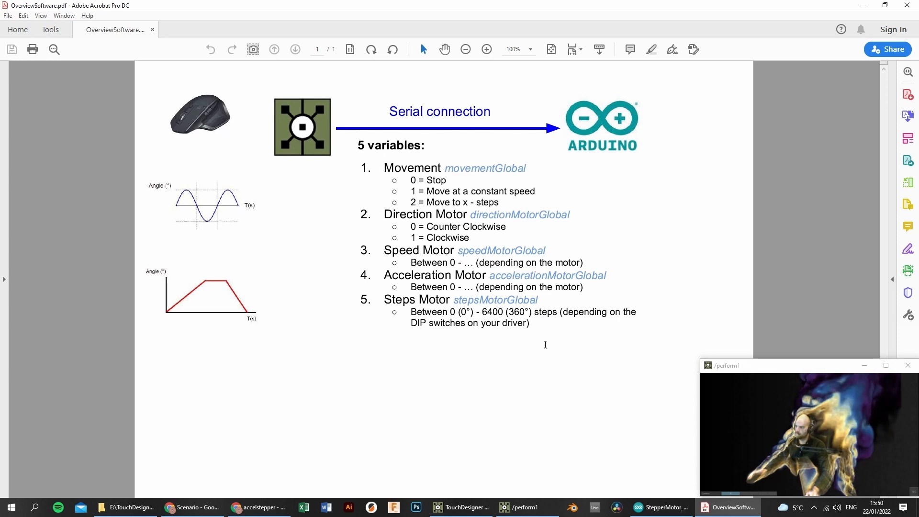
{"action": "mouse_move", "coordinate": [317, 78]}
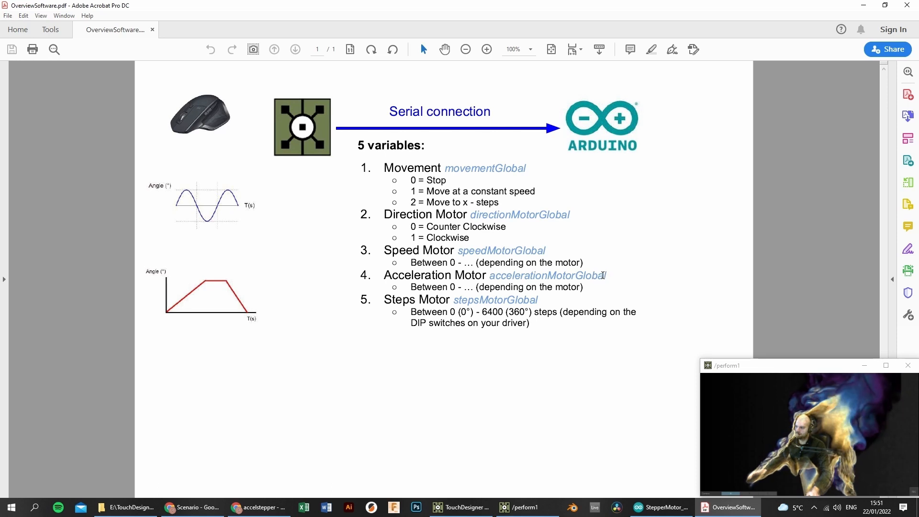
{"action": "mouse_move", "coordinate": [363, 307]}
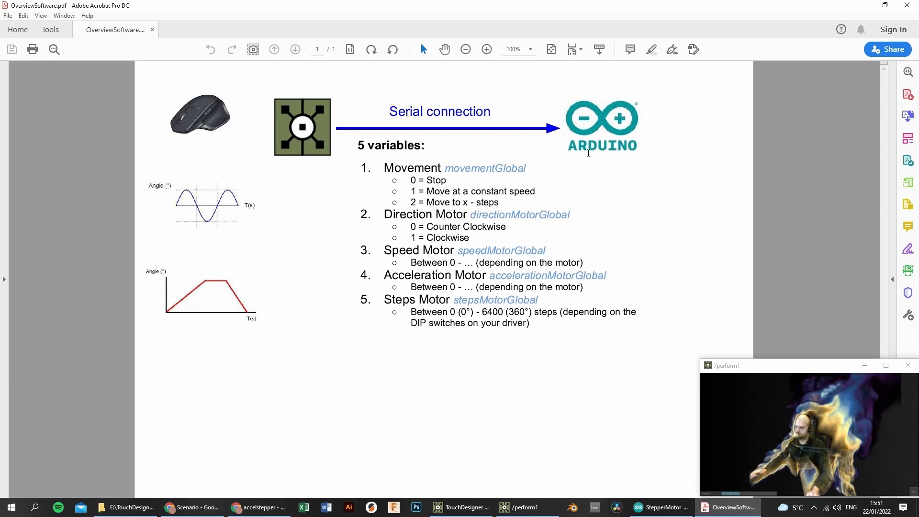
{"action": "mouse_move", "coordinate": [484, 322]}
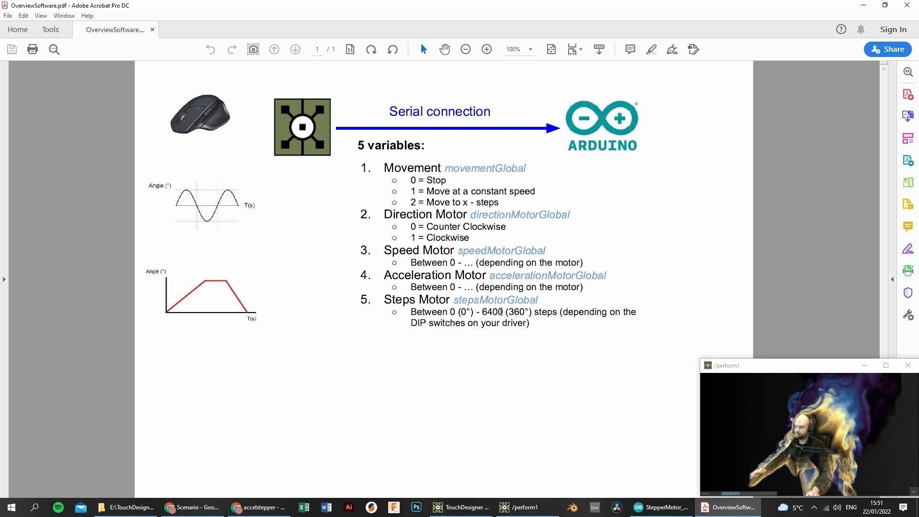
Highlight the 19200 baud value in the sketch's Serial.begin, then return to TouchDesigner.
{"action": "left_click", "coordinate": [661, 507]}
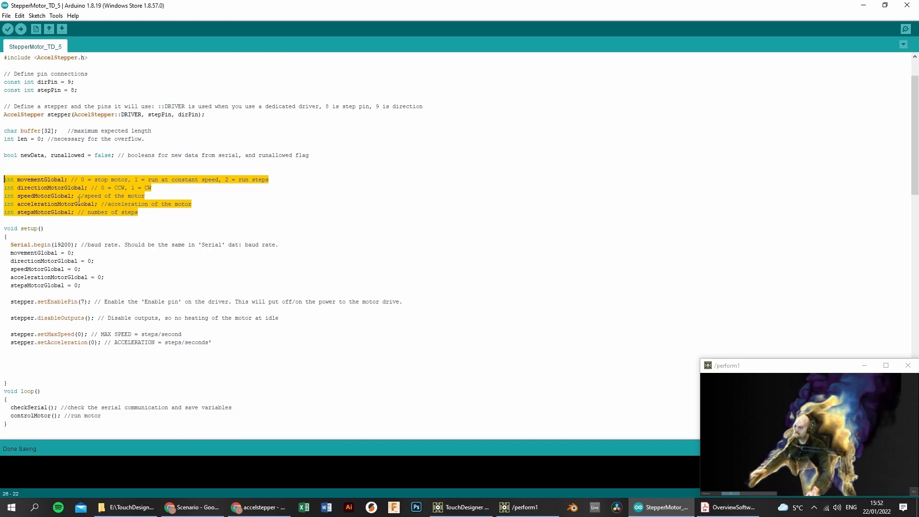
{"action": "scroll", "scroll_direction": "down", "scroll_amount": 3}
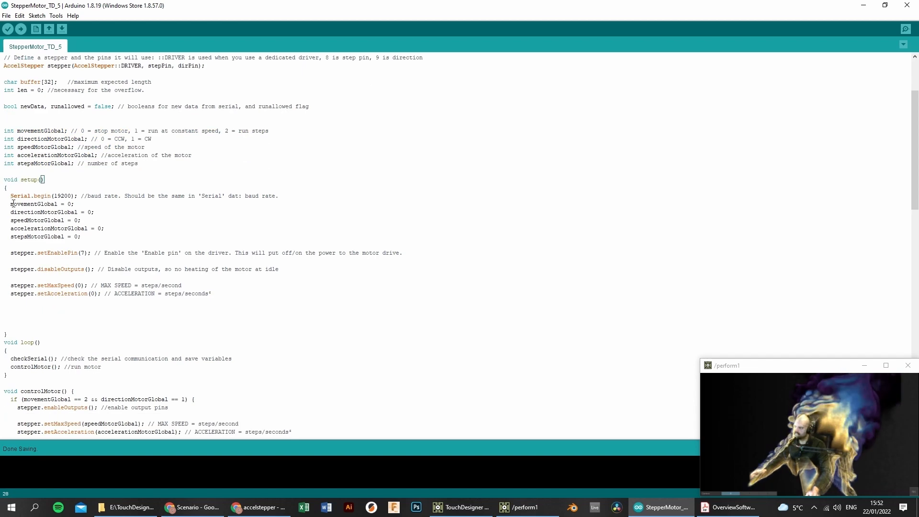
{"action": "double_click", "coordinate": [57, 196]}
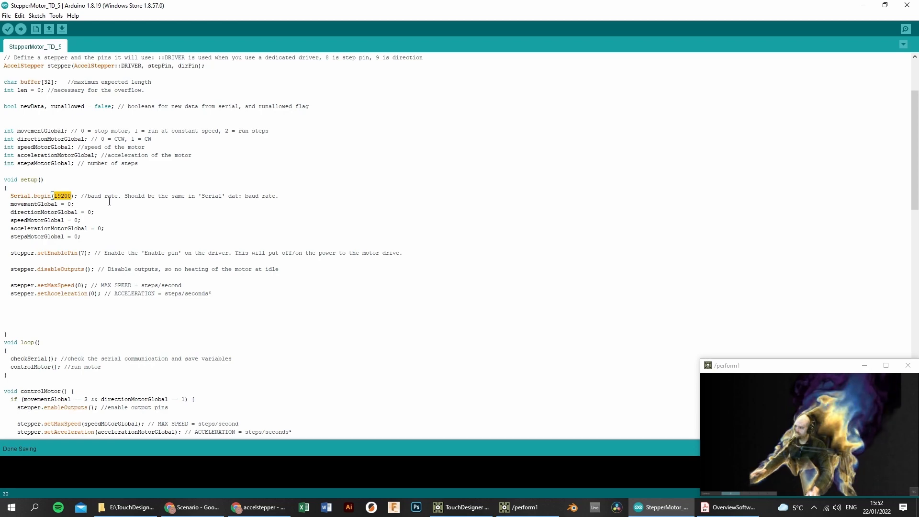
{"action": "mouse_move", "coordinate": [65, 185]}
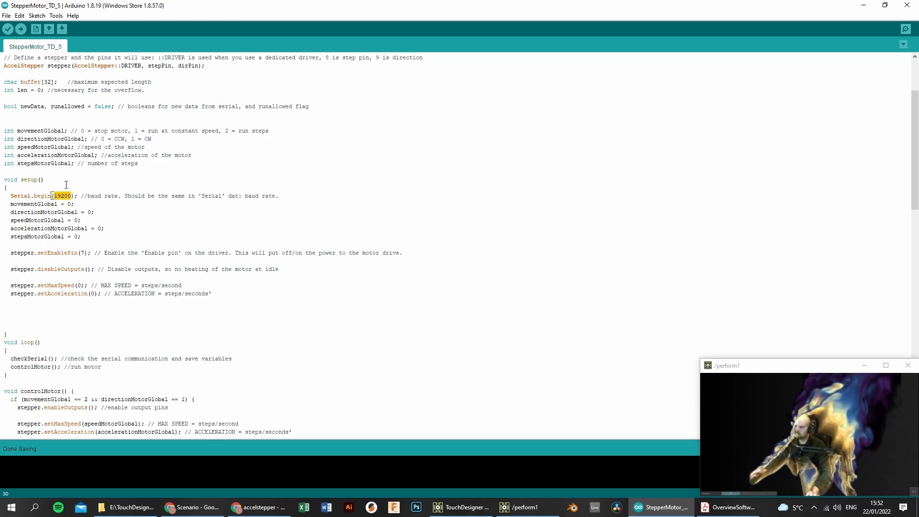
{"action": "left_click", "coordinate": [462, 507]}
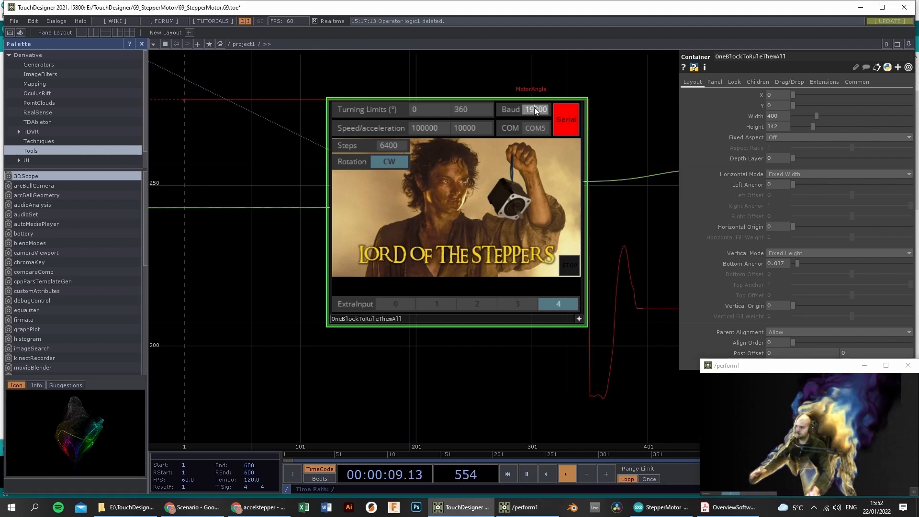
Point out the panel's matching 19200 baud rate.
{"action": "left_click", "coordinate": [661, 507]}
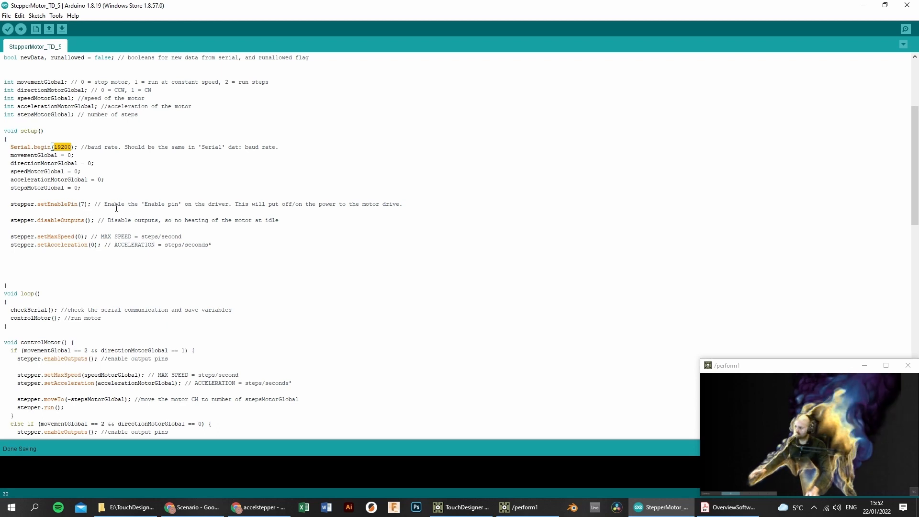
Scroll past setup() to loop(), which calls checkSerial and controlMotor.
{"action": "scroll", "scroll_direction": "down", "scroll_amount": 3}
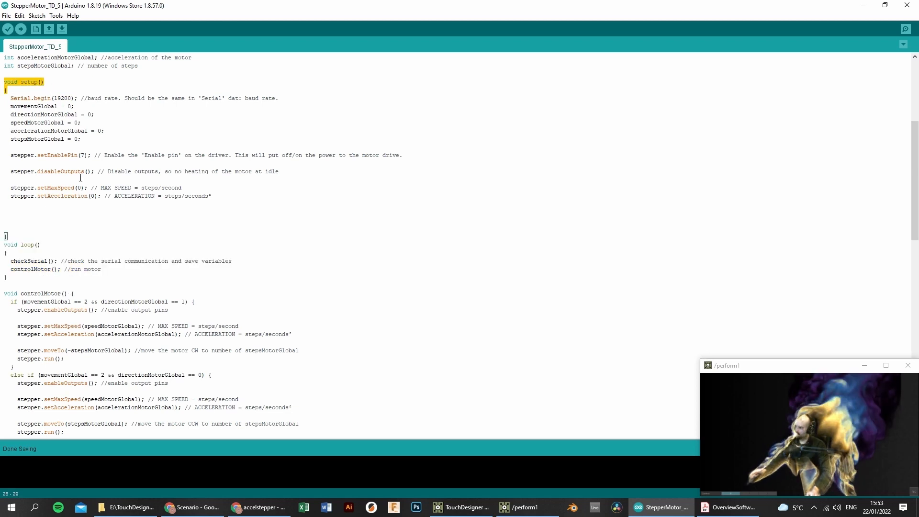
{"action": "left_click", "coordinate": [240, 248]}
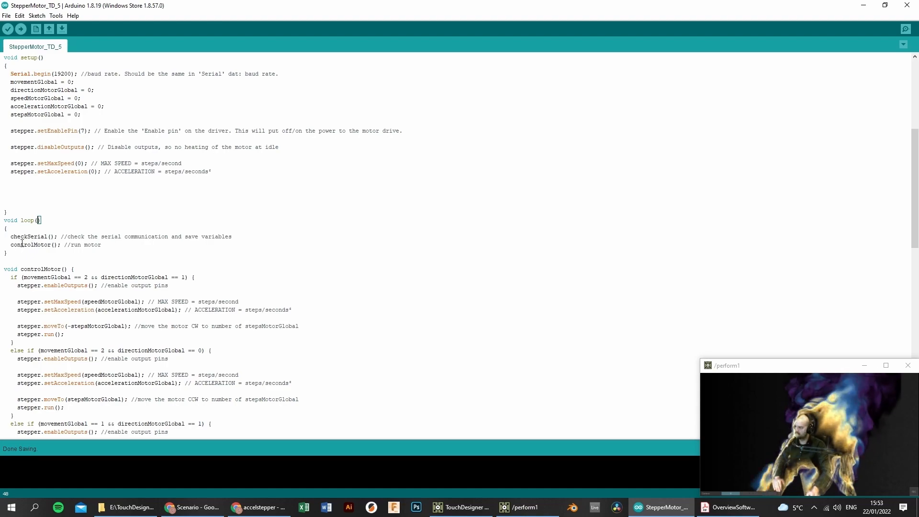
{"action": "scroll", "scroll_direction": "down", "scroll_amount": 3}
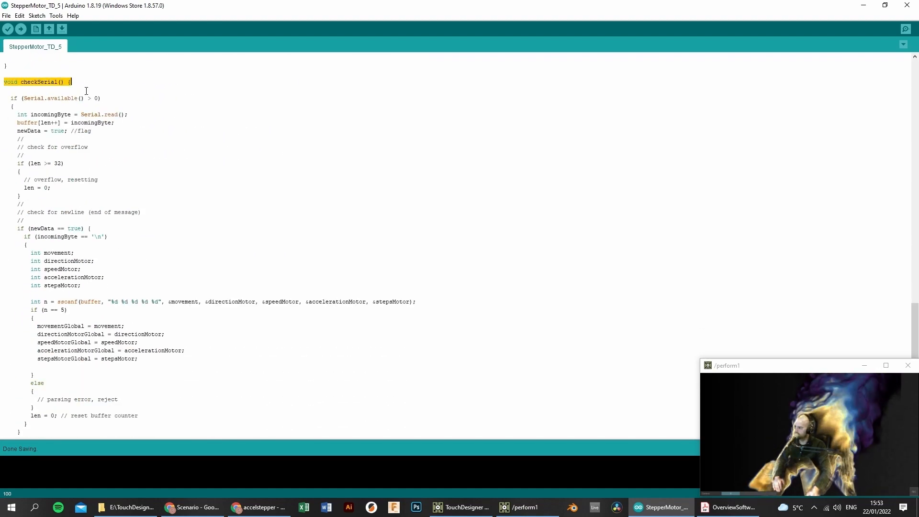
Add a sixth %d to checkSerial()'s sscanf format string, then glance at the variables PDF.
{"action": "left_click", "coordinate": [68, 101]}
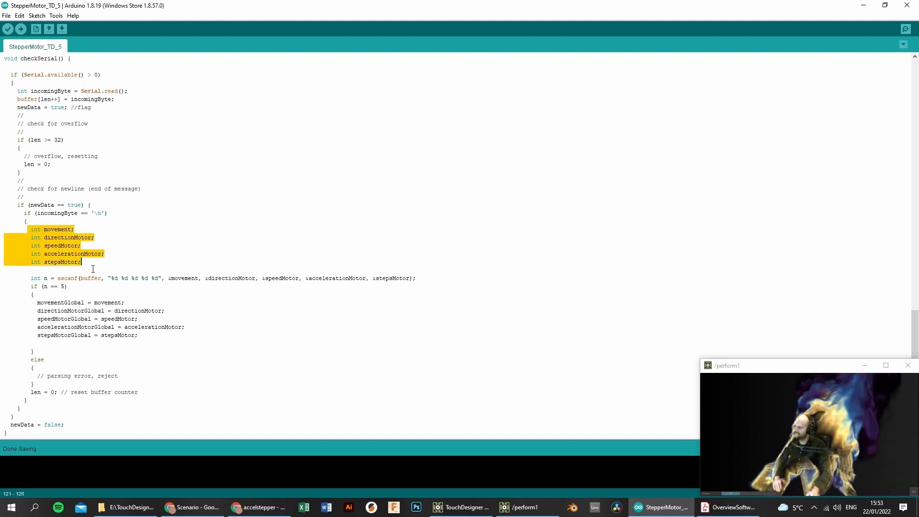
{"action": "left_click", "coordinate": [107, 263]}
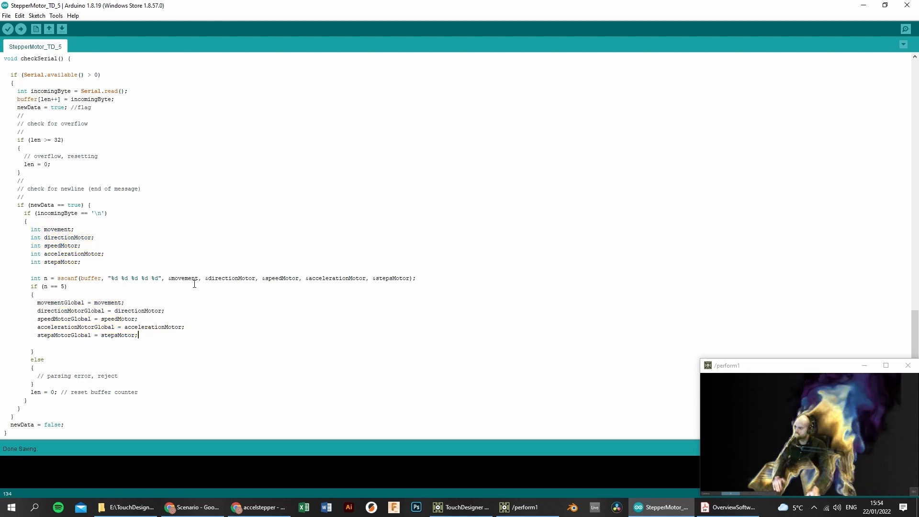
{"action": "double_click", "coordinate": [154, 278]}
{"action": "type", "text": "%d "}
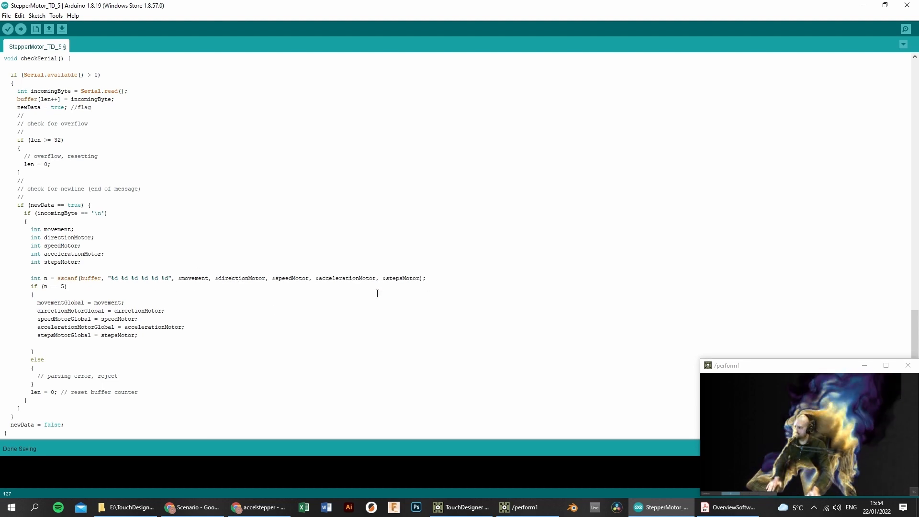
{"action": "mouse_move", "coordinate": [176, 283]}
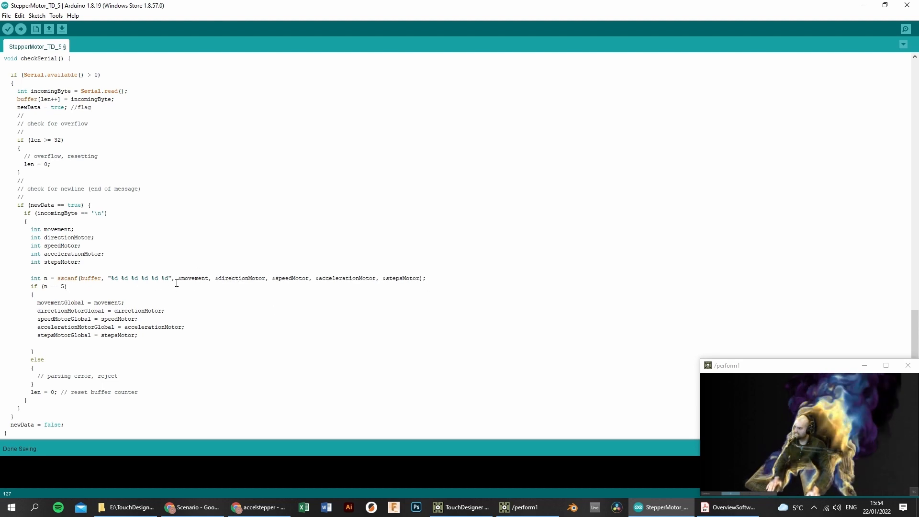
{"action": "scroll", "scroll_direction": "down", "scroll_amount": 3}
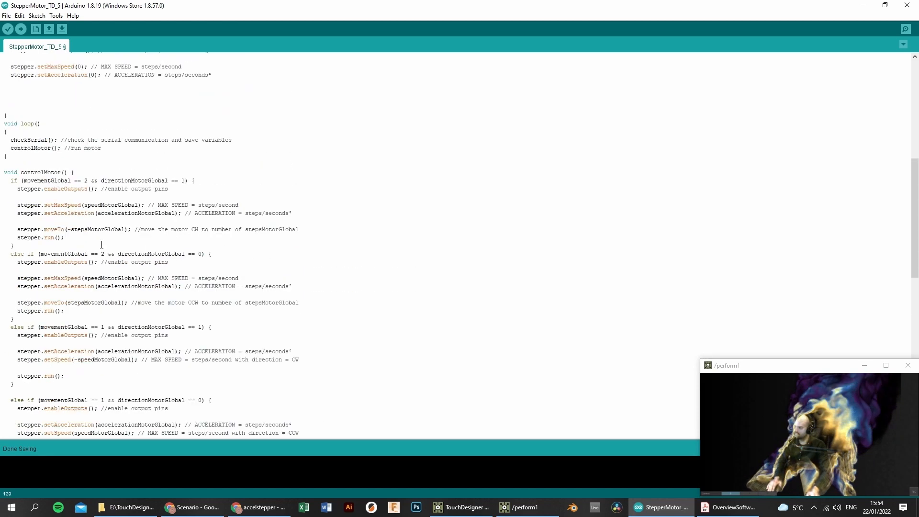
{"action": "scroll", "scroll_direction": "up", "scroll_amount": 3}
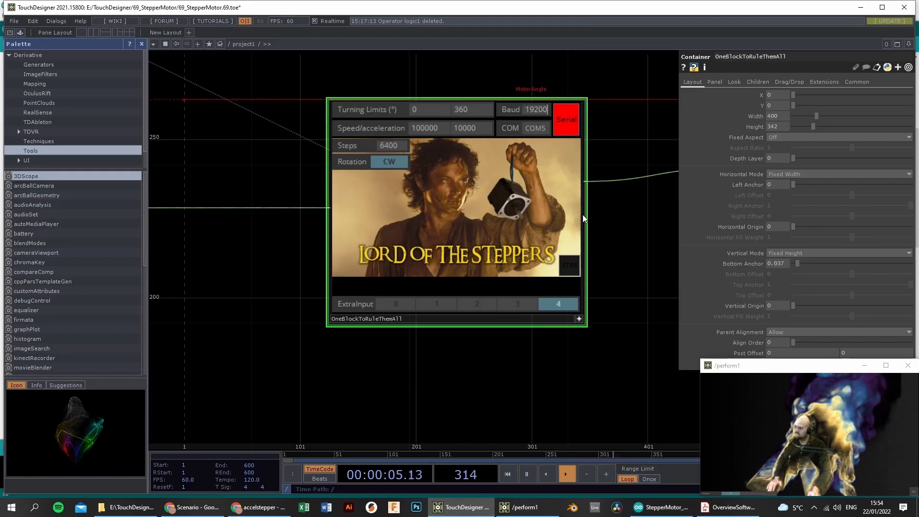
{"action": "left_click", "coordinate": [730, 507]}
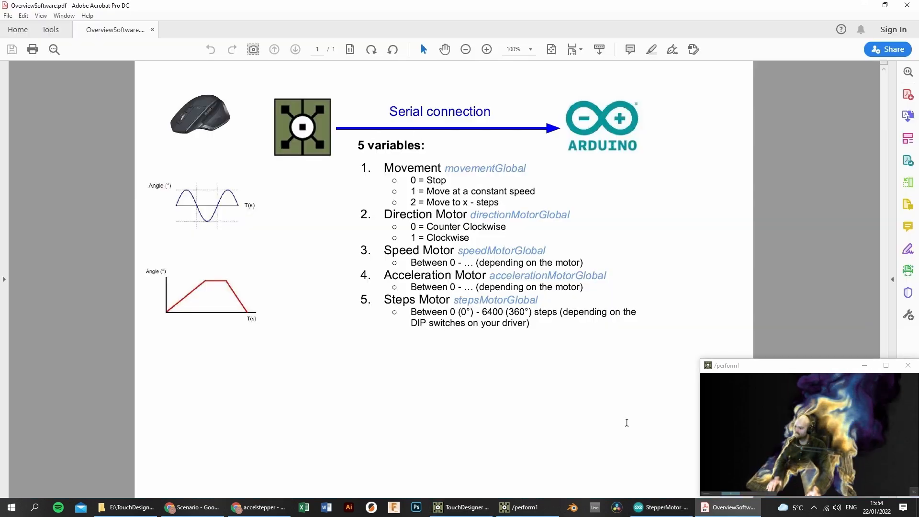
{"action": "left_click", "coordinate": [661, 507]}
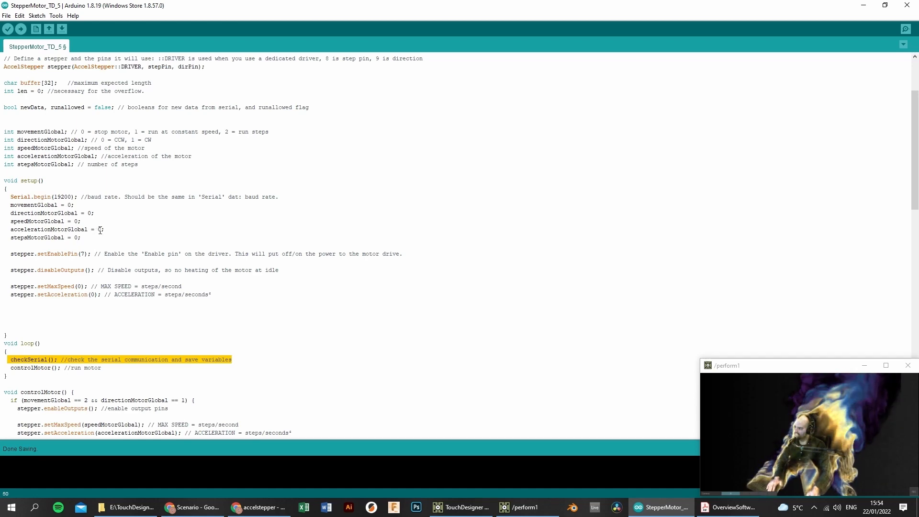
{"action": "scroll", "scroll_direction": "down", "scroll_amount": 3}
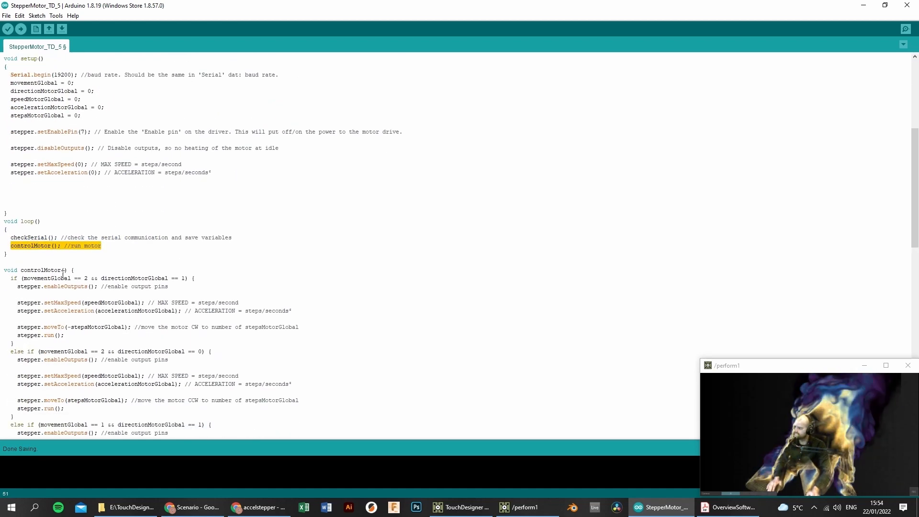
{"action": "scroll", "scroll_direction": "down", "scroll_amount": 3}
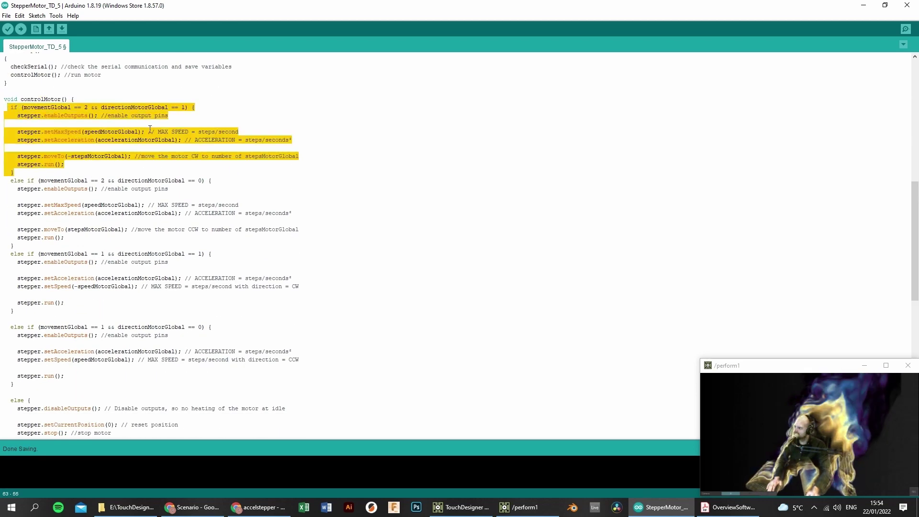
{"action": "left_click", "coordinate": [262, 194]}
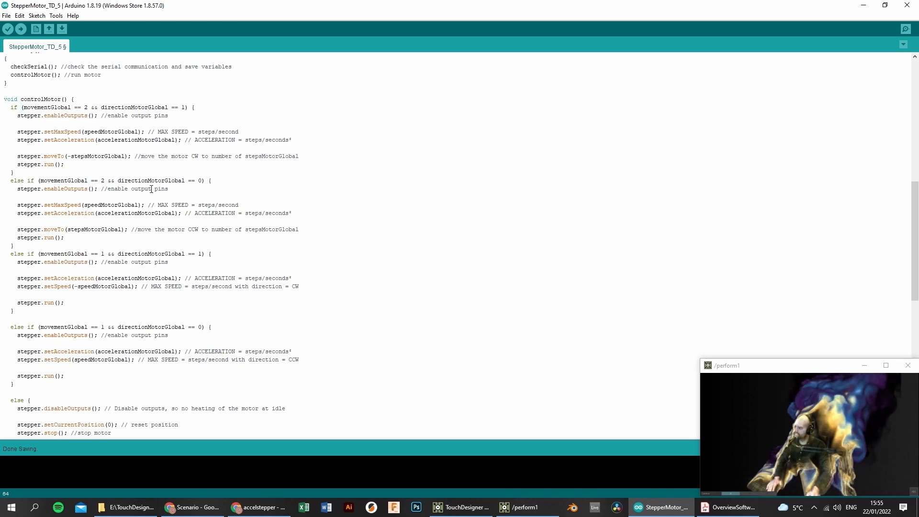
{"action": "scroll", "scroll_direction": "down", "scroll_amount": 3}
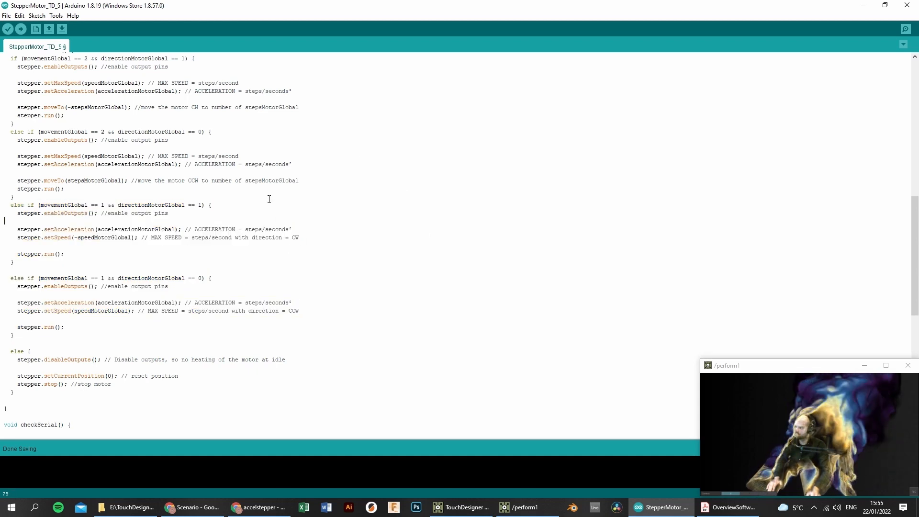
{"action": "mouse_move", "coordinate": [302, 321]}
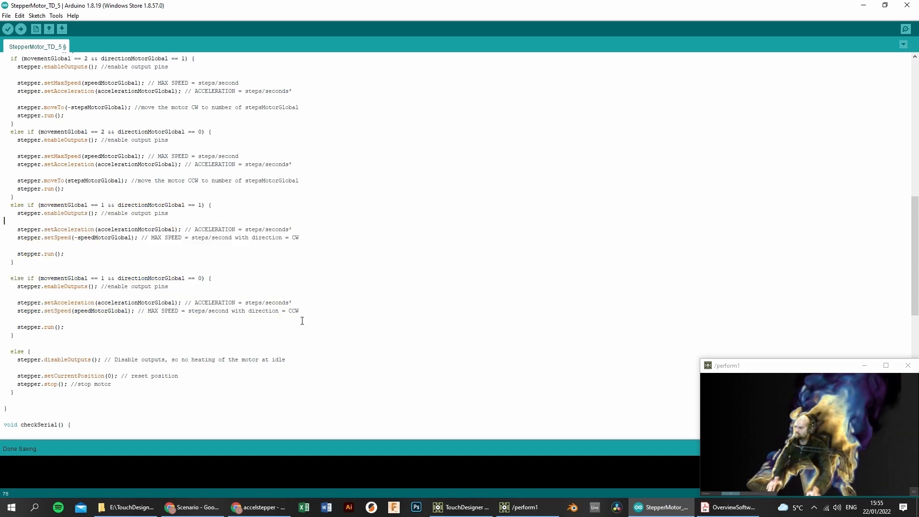
{"action": "scroll", "scroll_direction": "down", "scroll_amount": 3}
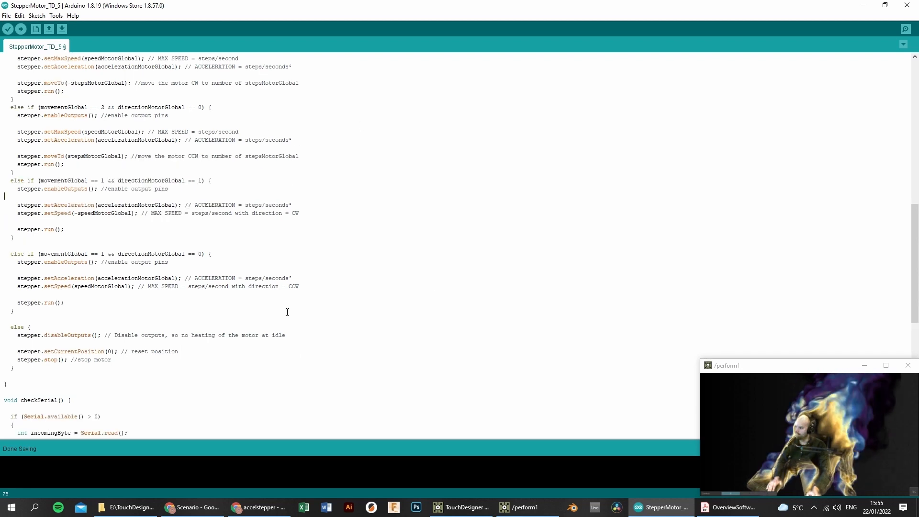
{"action": "scroll", "scroll_direction": "down", "scroll_amount": 3}
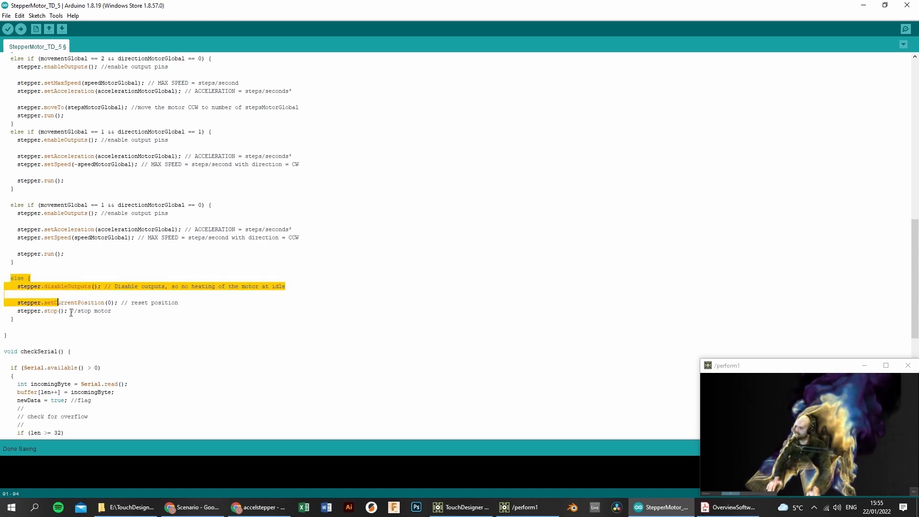
Glance at the OverviewSoftware PDF, then bring the Lord of the Steppers panel forward.
{"action": "left_click", "coordinate": [731, 507]}
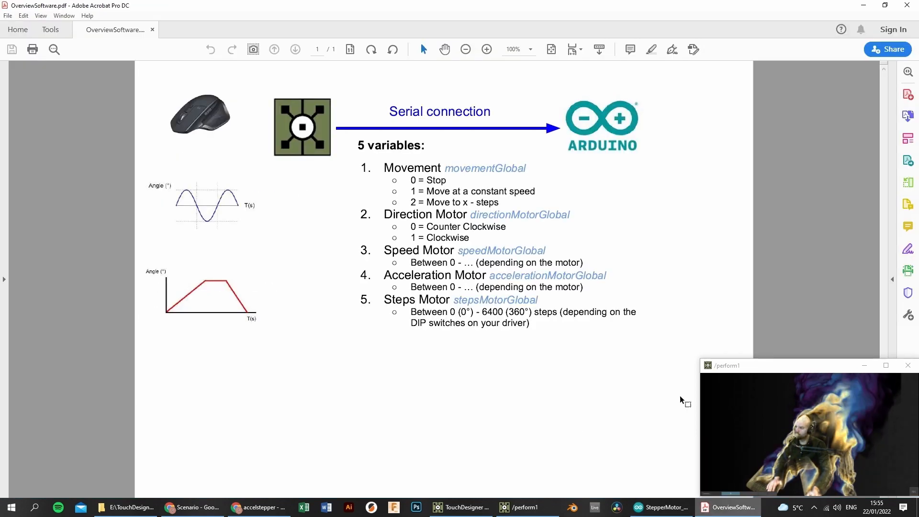
{"action": "left_click", "coordinate": [662, 507]}
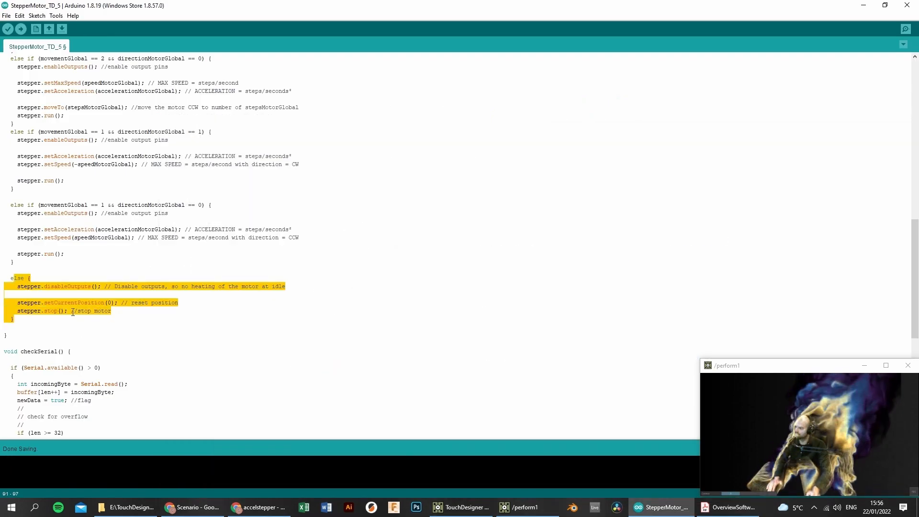
{"action": "left_click", "coordinate": [462, 507]}
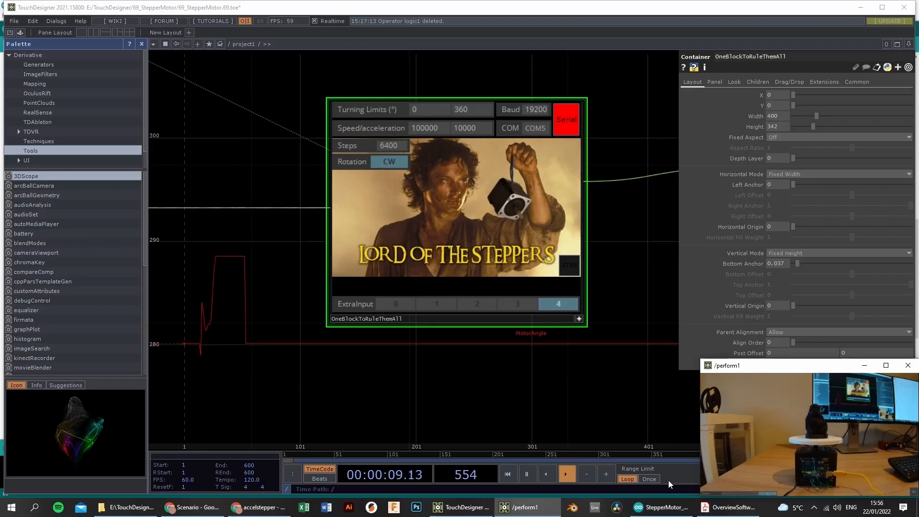
Toggle the panel's Serial connection off and back on to reconnect over COM1.
{"action": "left_click", "coordinate": [659, 507]}
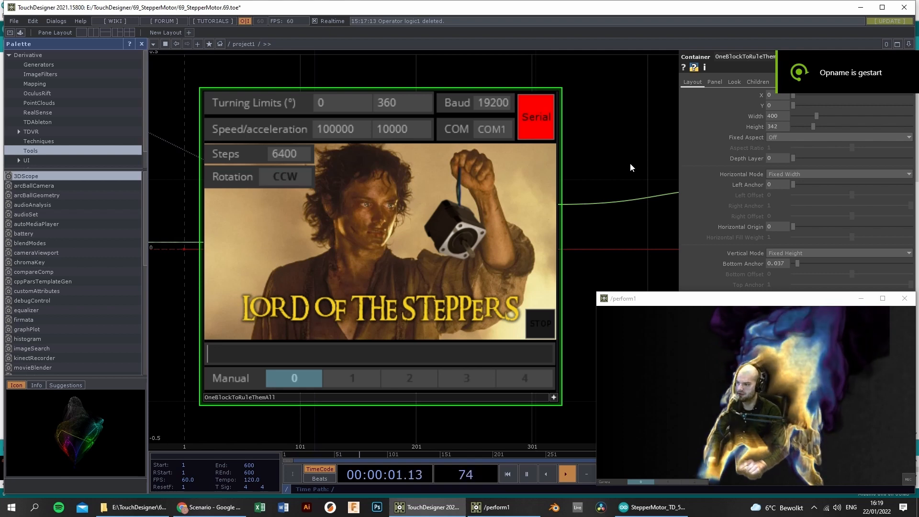
{"action": "left_click", "coordinate": [534, 116]}
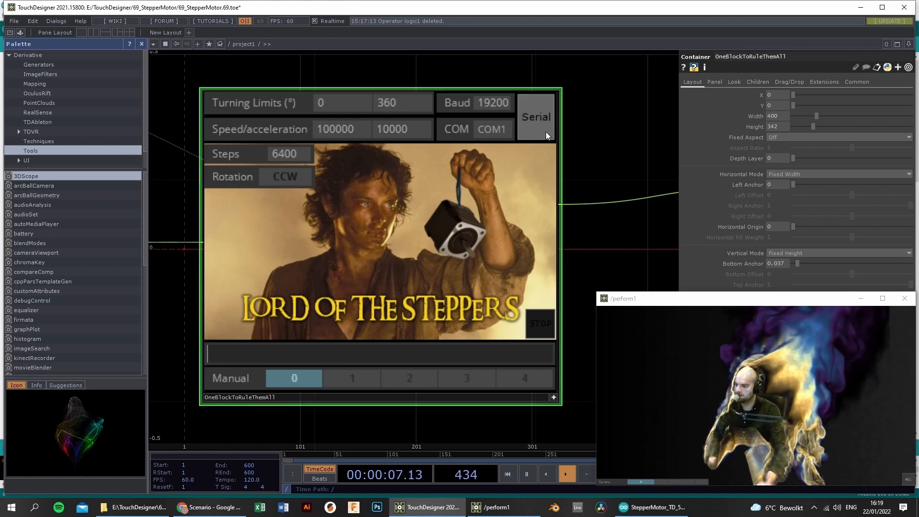
{"action": "left_click", "coordinate": [535, 117]}
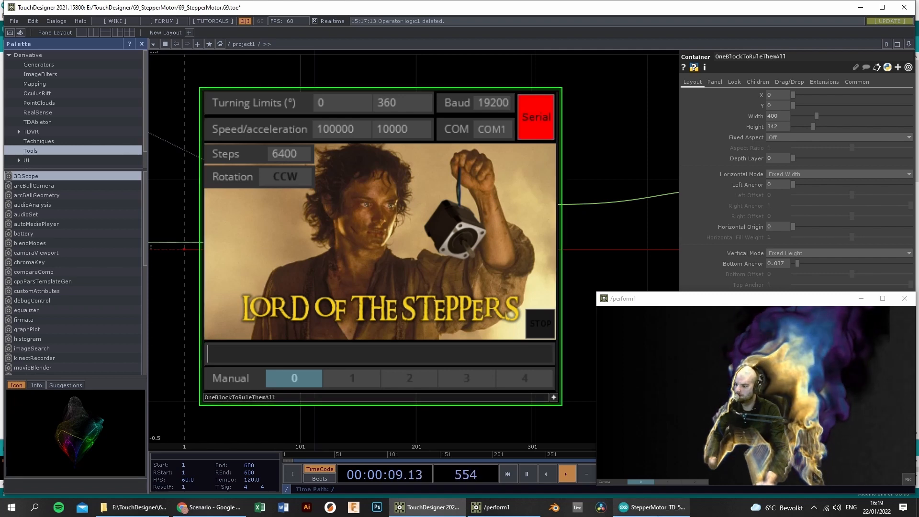
Verify the stepper sketch, which compiles to 9064 bytes (28% of program storage).
{"action": "left_click", "coordinate": [650, 507]}
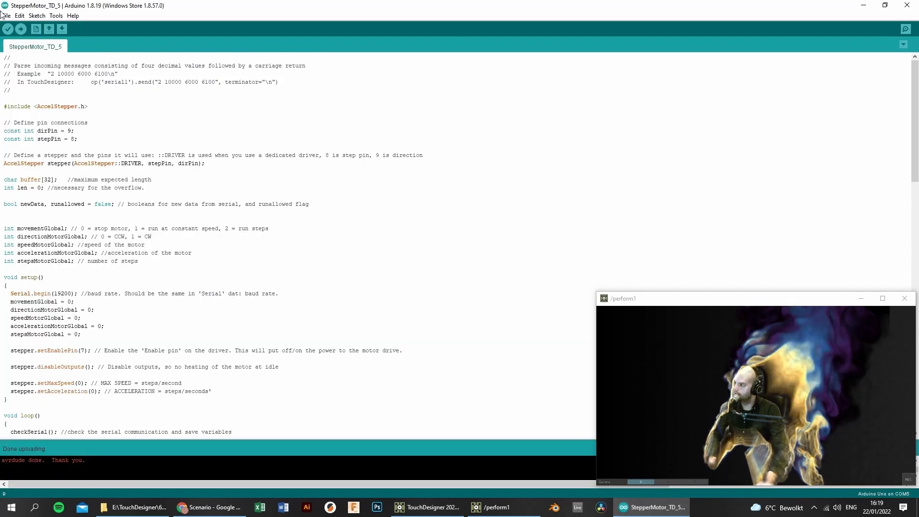
{"action": "mouse_move", "coordinate": [8, 29]}
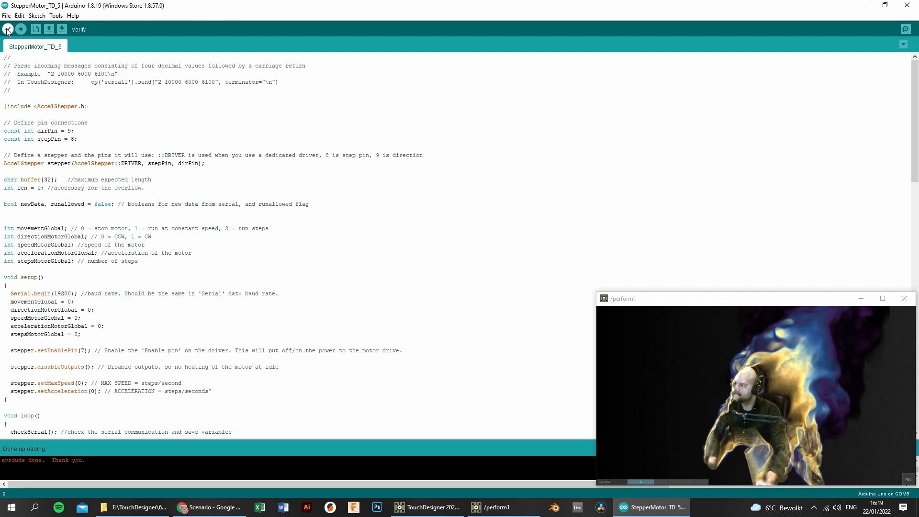
{"action": "left_click", "coordinate": [8, 28]}
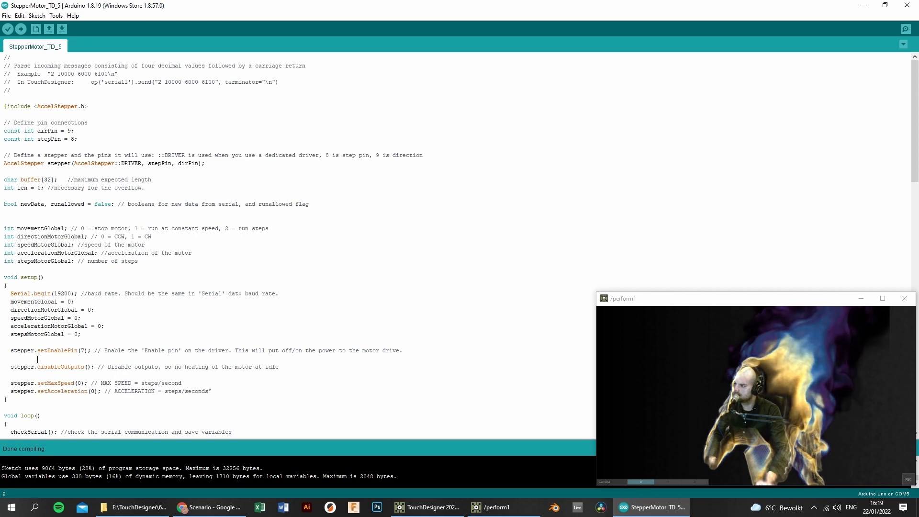
{"action": "left_click", "coordinate": [55, 15]}
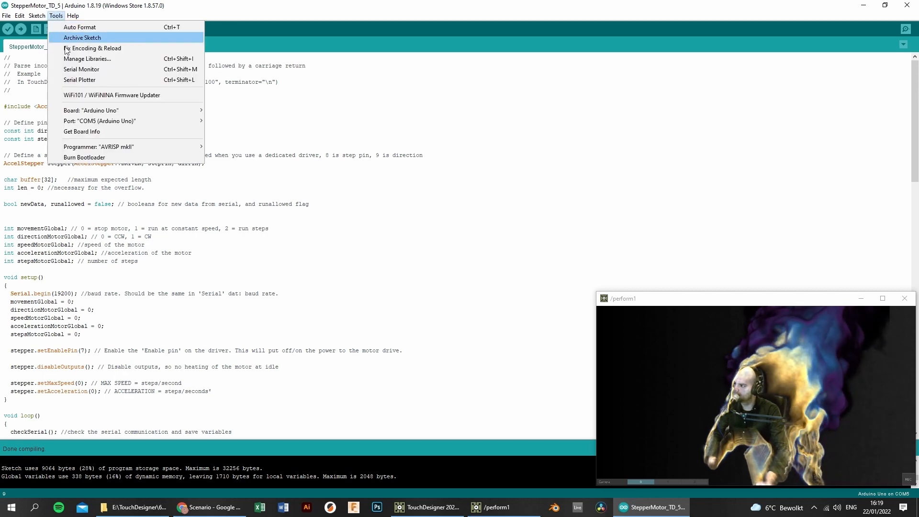
{"action": "mouse_move", "coordinate": [90, 110]}
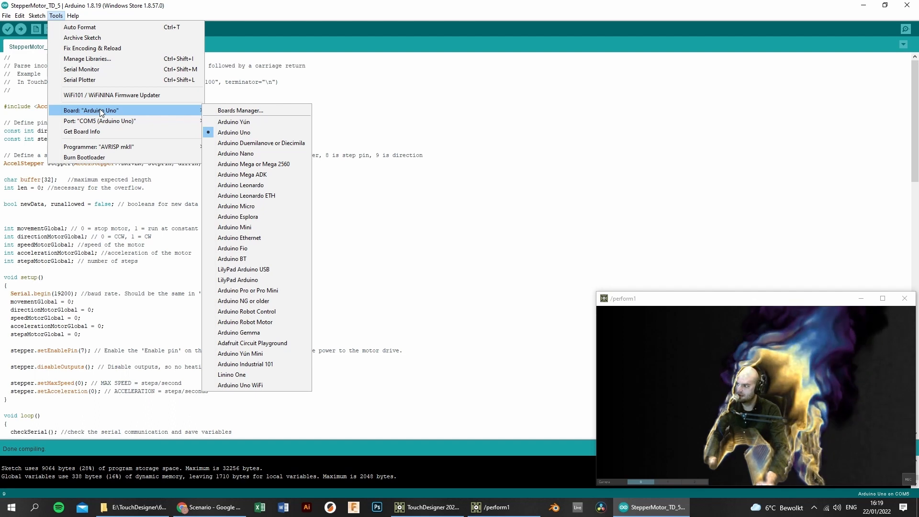
{"action": "left_click", "coordinate": [99, 121]}
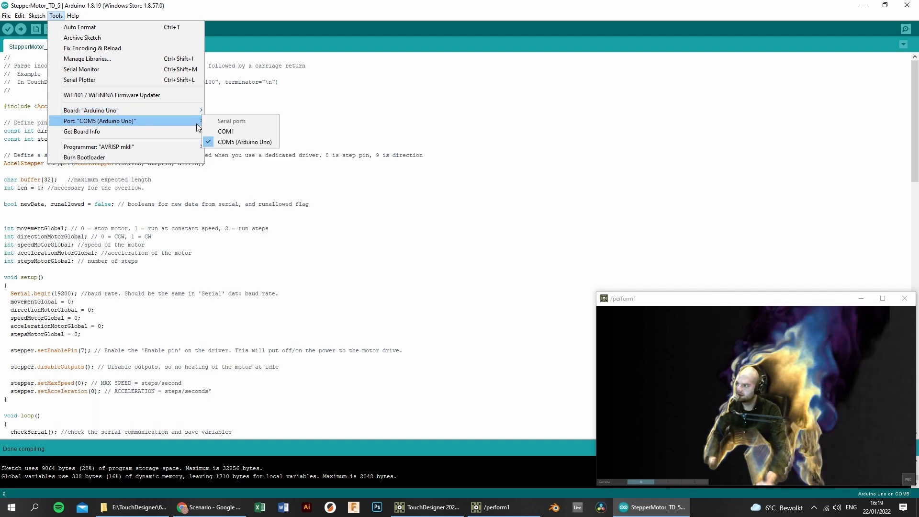
{"action": "left_click", "coordinate": [324, 219]}
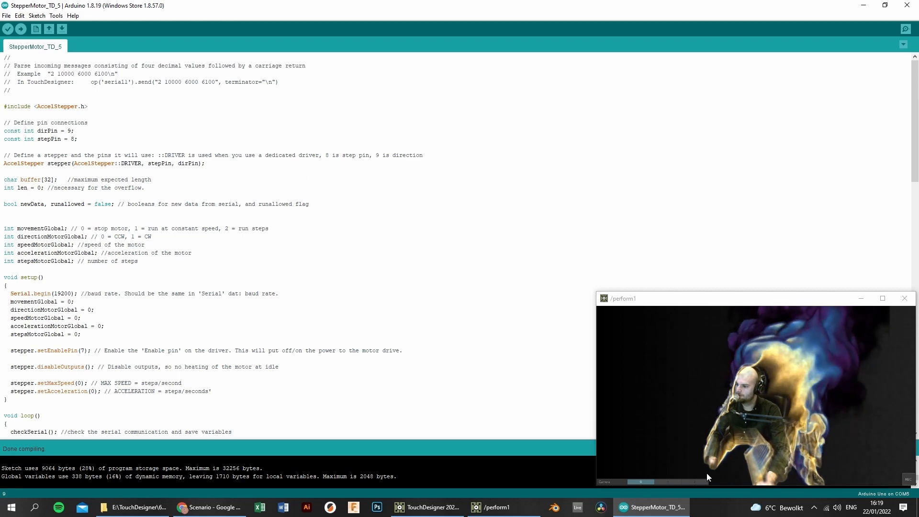
Check the motor camera view, then upload the stepper sketch to the Uno on COM5.
{"action": "left_click", "coordinate": [427, 507]}
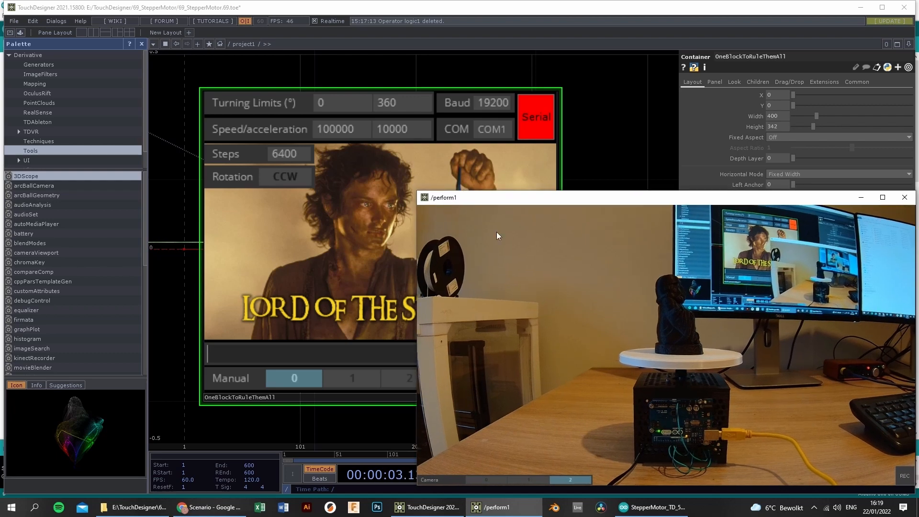
{"action": "left_click", "coordinate": [648, 507]}
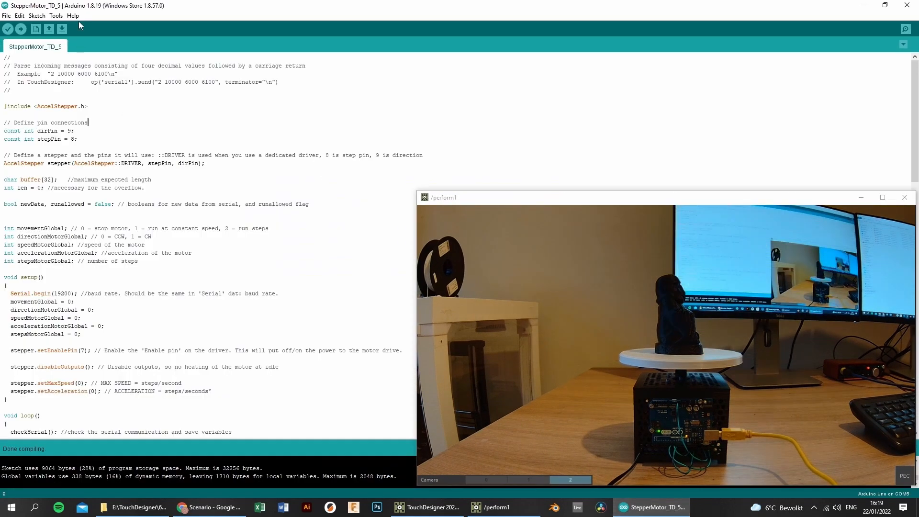
{"action": "left_click", "coordinate": [8, 28]}
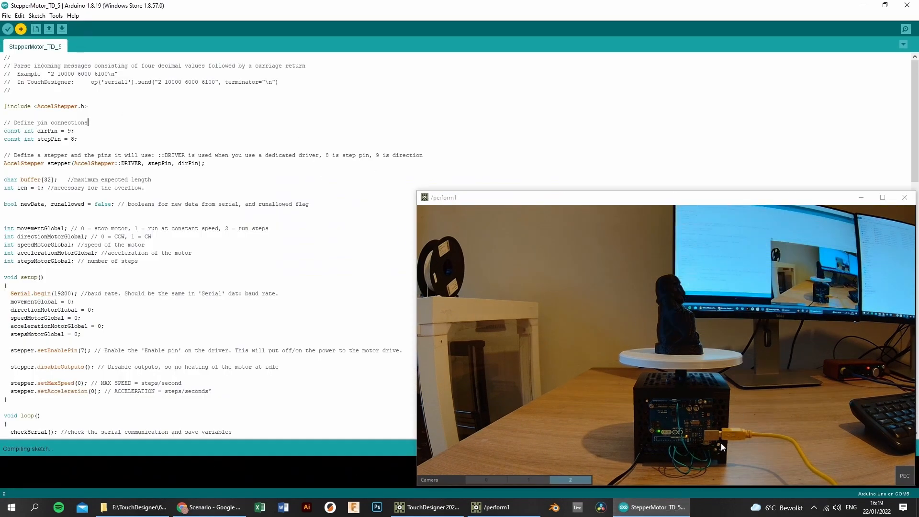